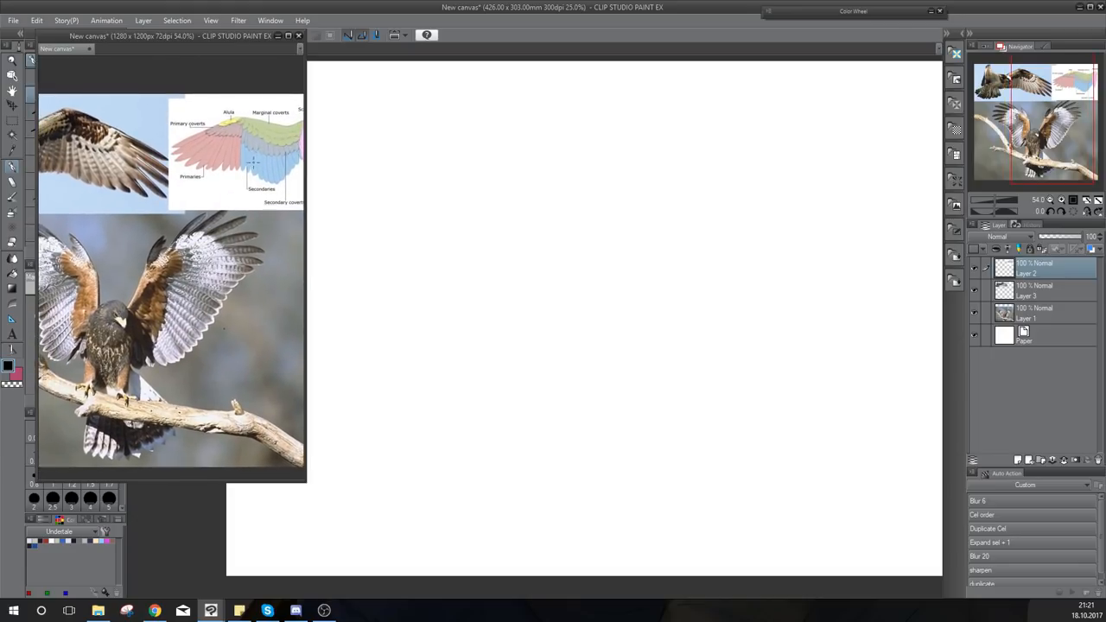
mouse_move(257, 133)
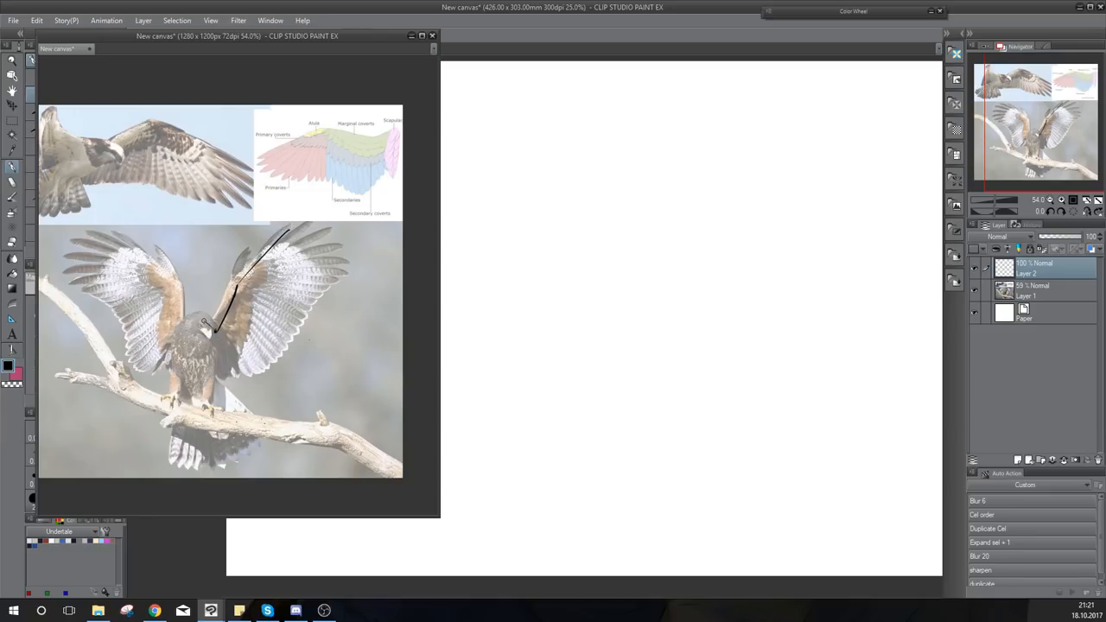
Trace the hawk's wing arm bones in black over the faded reference photo.
left_click_drag(206, 327, 168, 335)
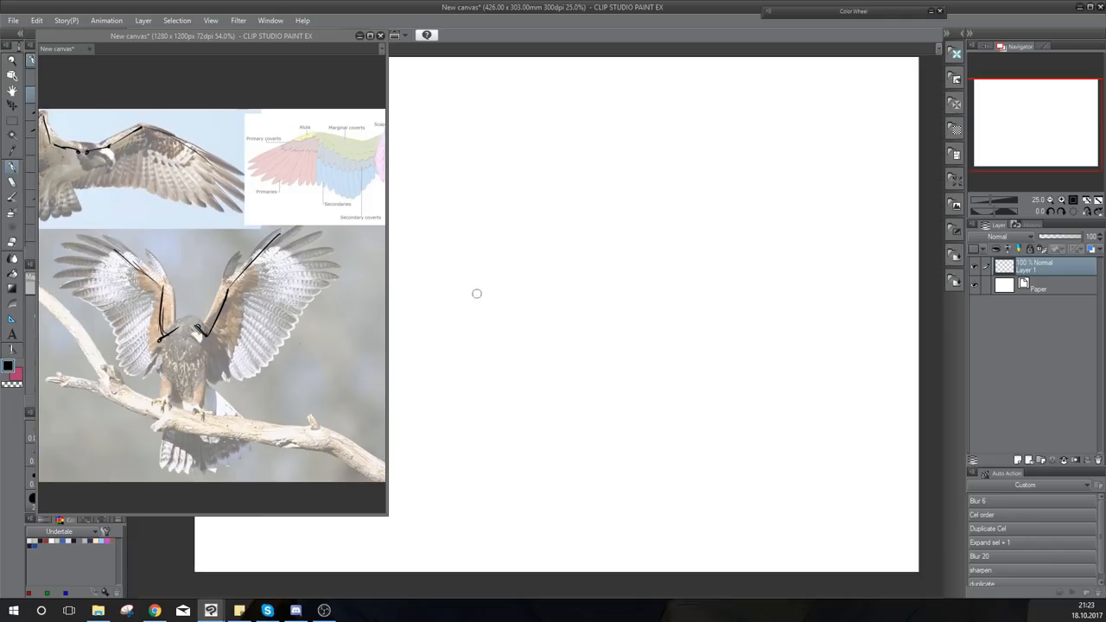
Sketch the shoulder joint, upper arm, forearm to the wrist, and the long outer wing edge.
left_click_drag(440, 225, 475, 294)
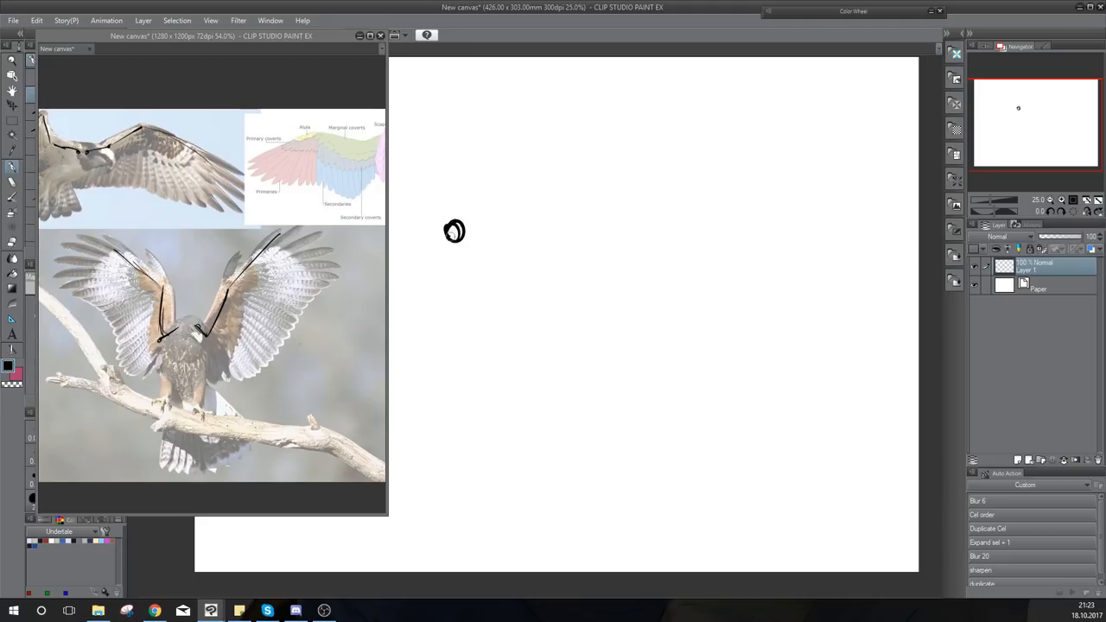
left_click_drag(454, 230, 522, 247)
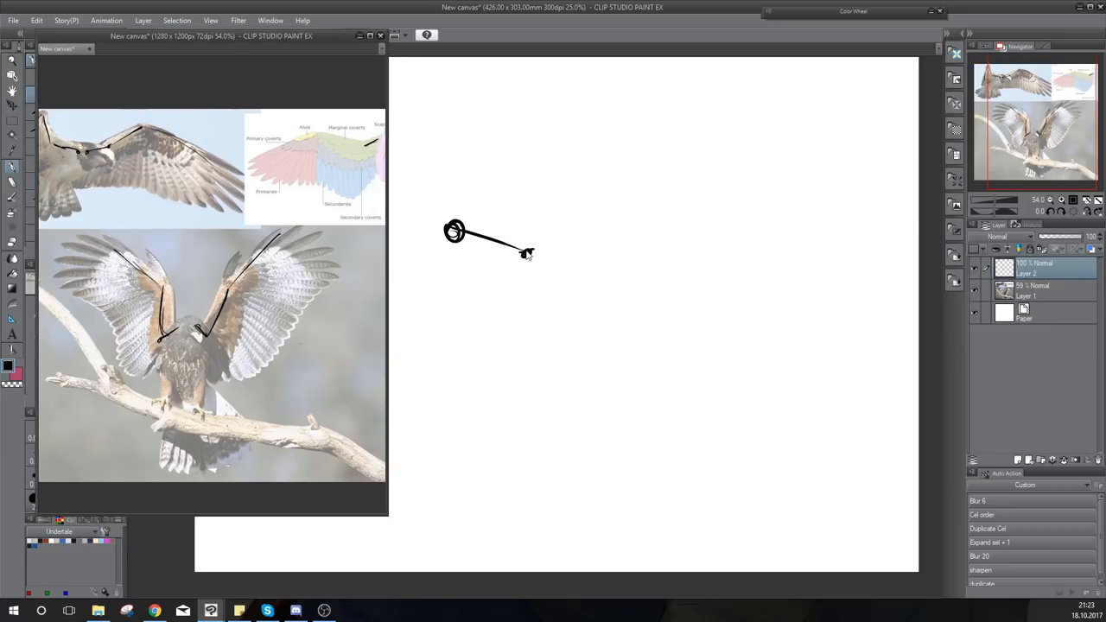
left_click_drag(527, 253, 661, 187)
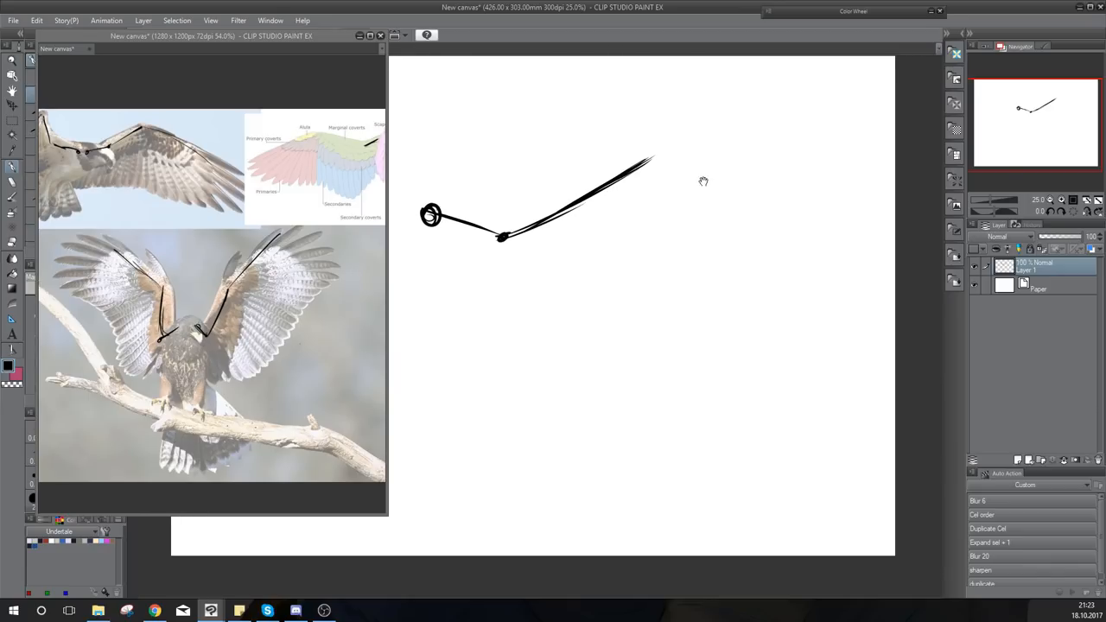
left_click_drag(652, 160, 825, 393)
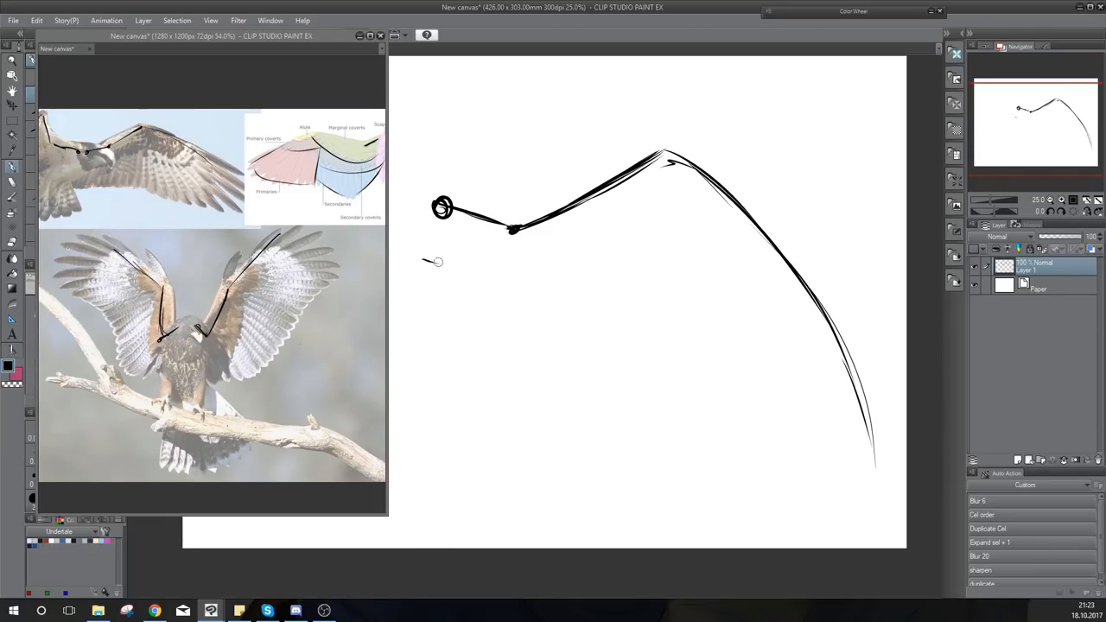
Sketch the covert curves, inner wing edge, and primary and secondary feather lines.
left_click_drag(437, 263, 615, 226)
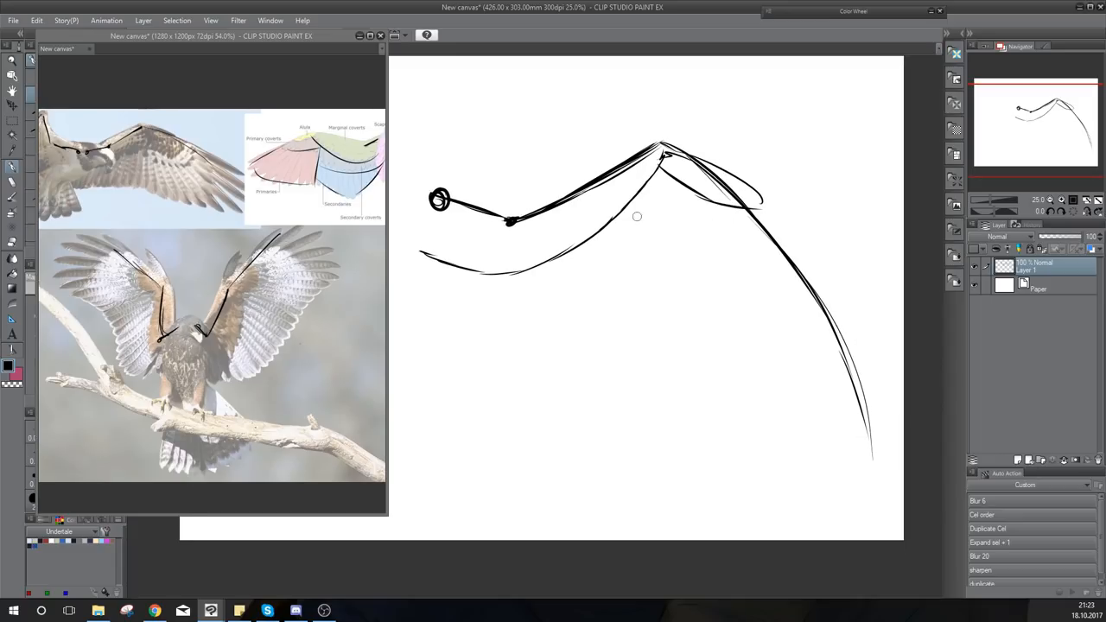
left_click_drag(638, 216, 739, 253)
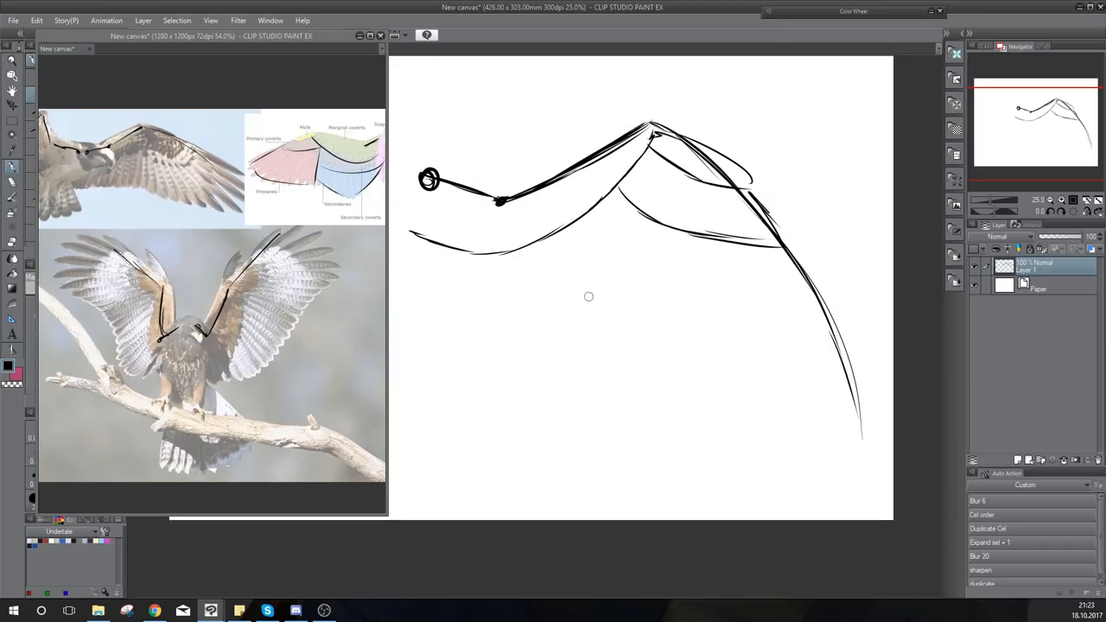
mouse_move(406, 296)
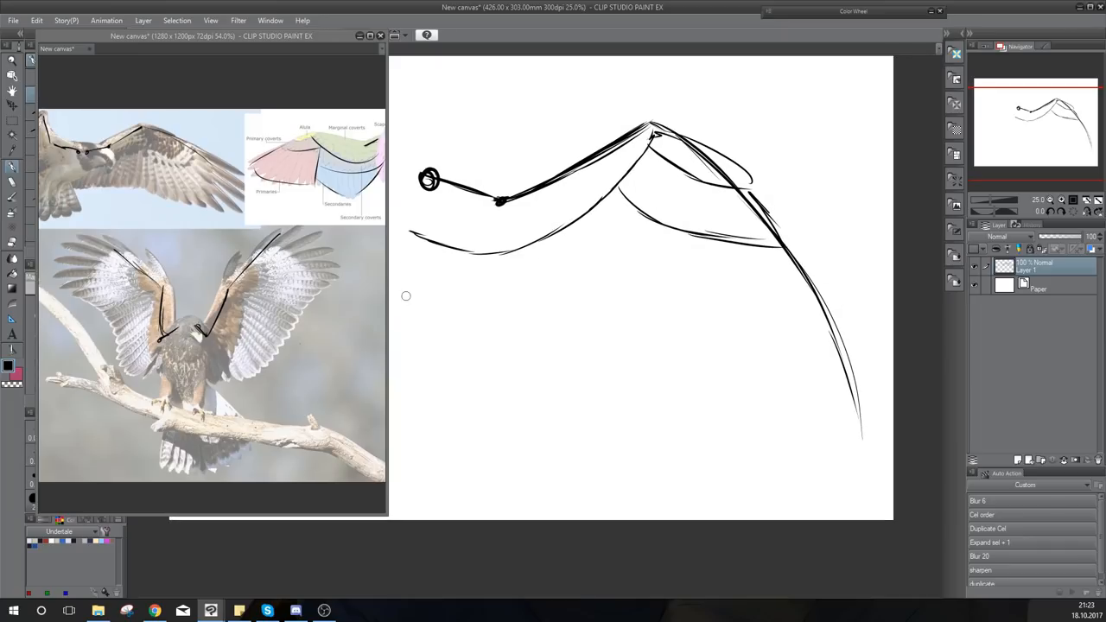
left_click_drag(405, 296, 469, 363)
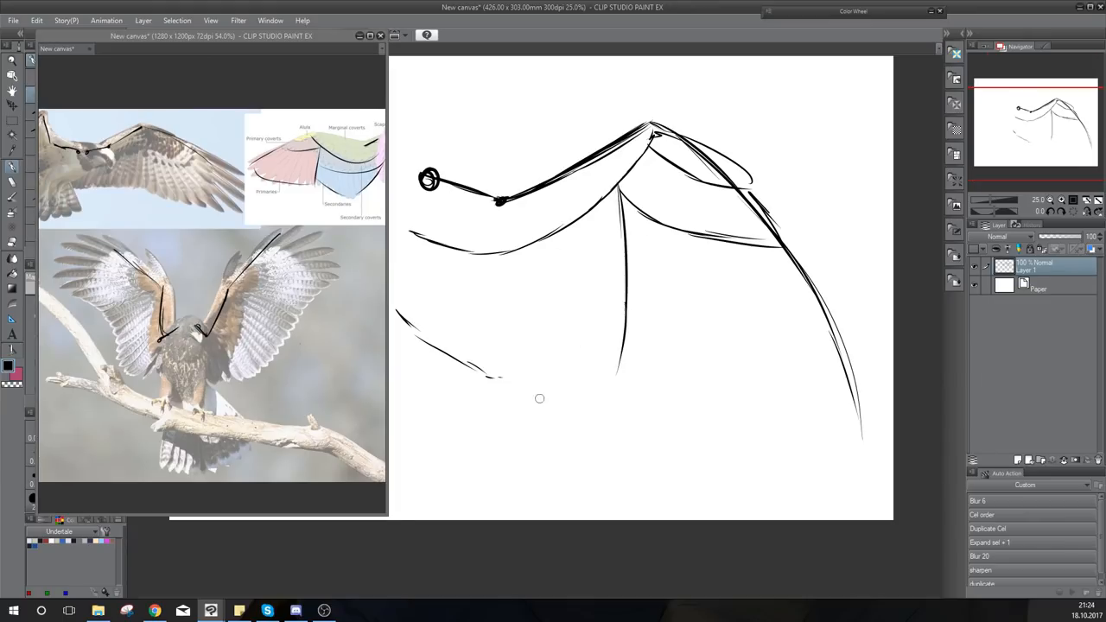
left_click_drag(488, 380, 631, 293)
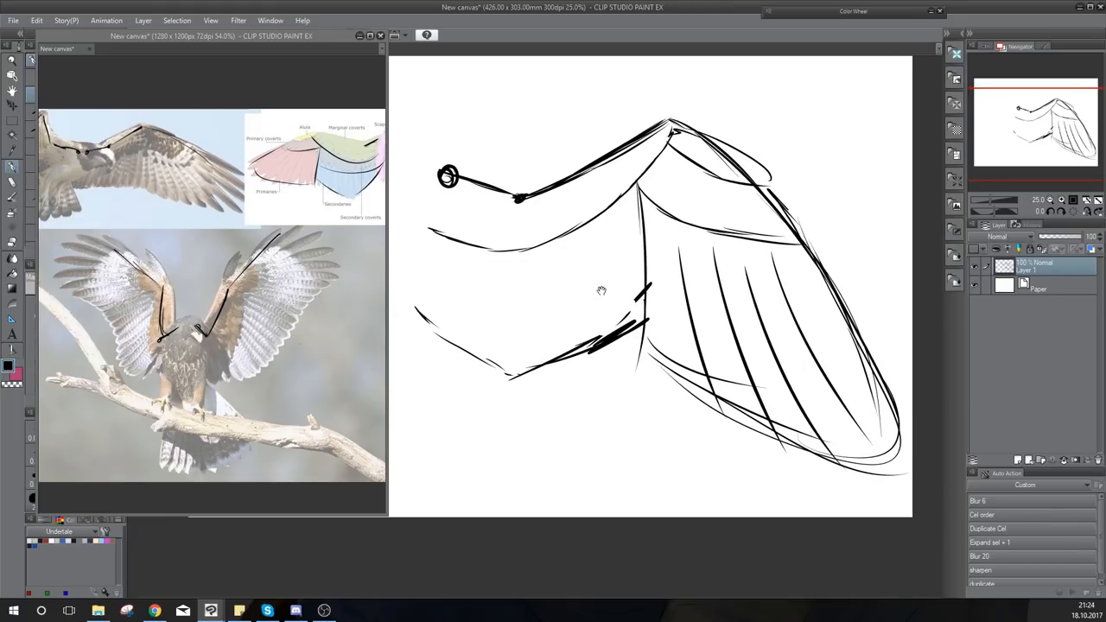
left_click_drag(535, 251, 519, 362)
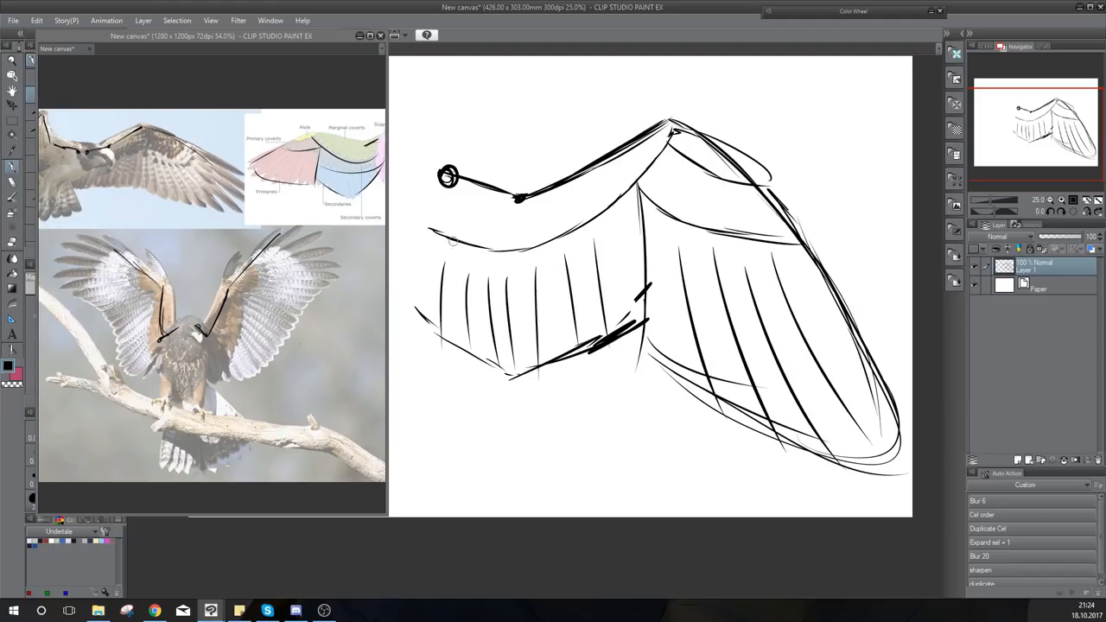
left_click_drag(445, 234, 643, 160)
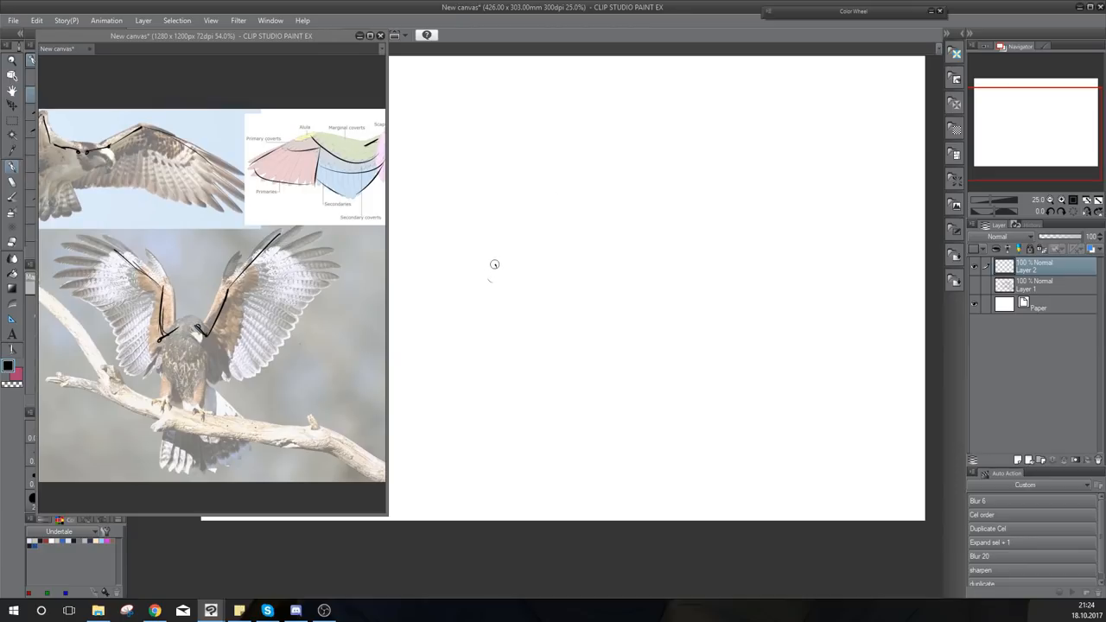
Sketch the new wing's shoulder dot, bent arm up to the wrist, and sweeping outer edge.
left_click_drag(494, 267, 572, 270)
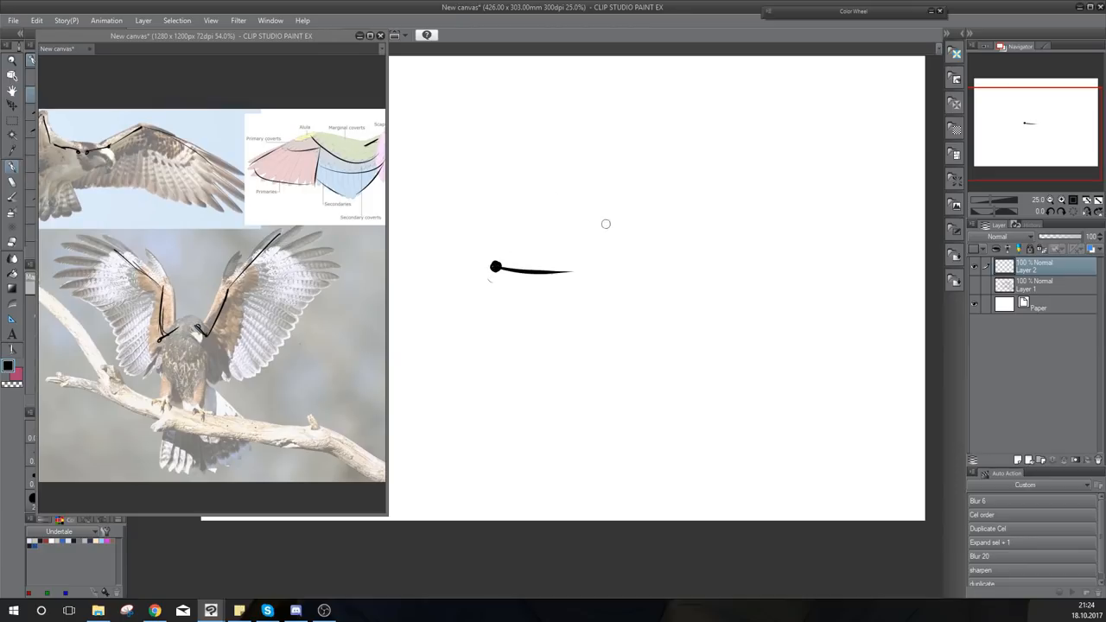
left_click_drag(565, 272, 605, 160)
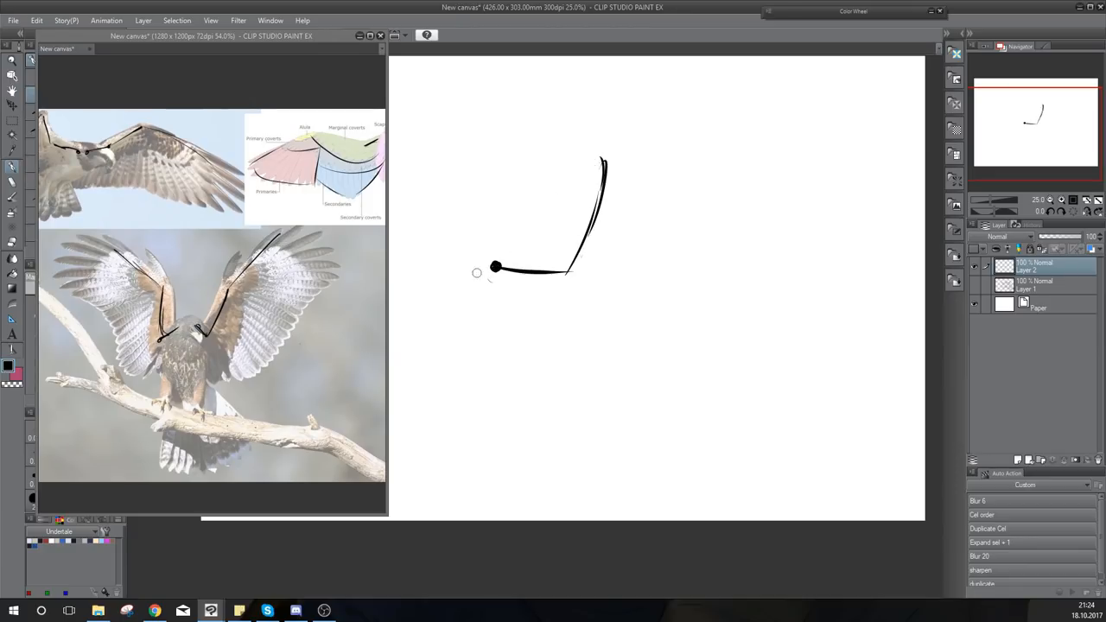
mouse_move(509, 337)
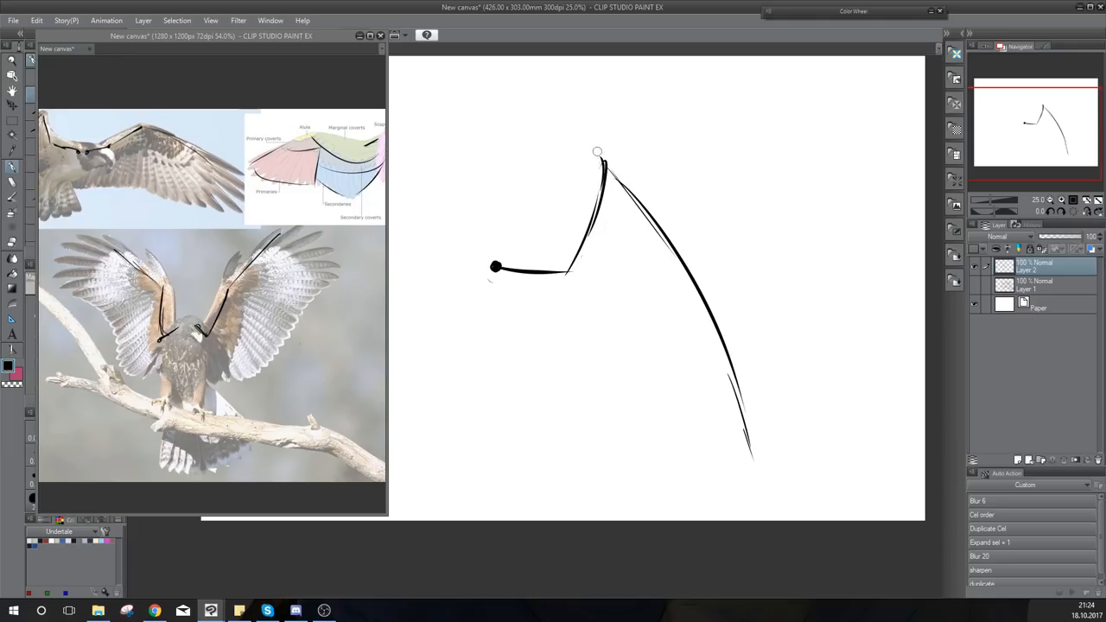
left_click_drag(604, 165, 759, 446)
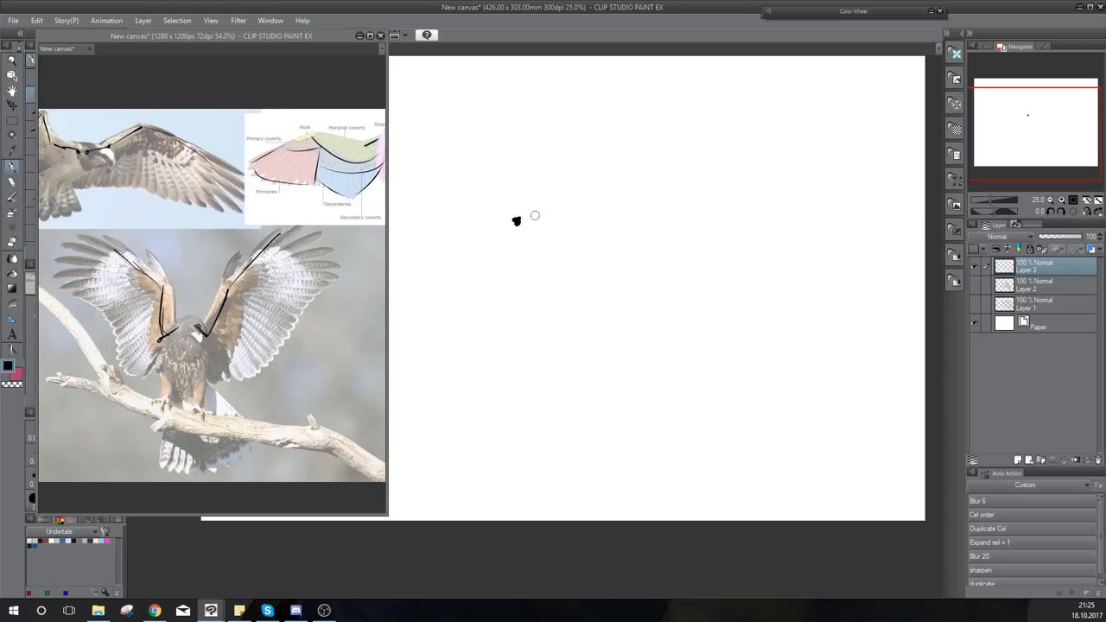
Sketch a third wing pose with its leading edge, covert area and feather detail.
left_click_drag(516, 221, 575, 240)
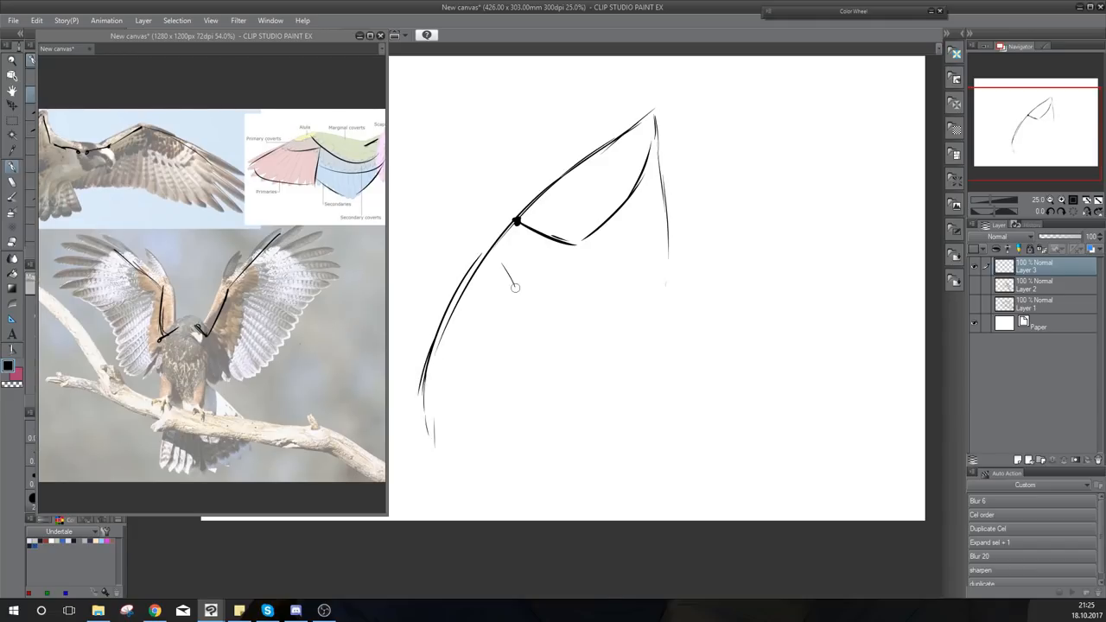
left_click_drag(519, 302, 596, 324)
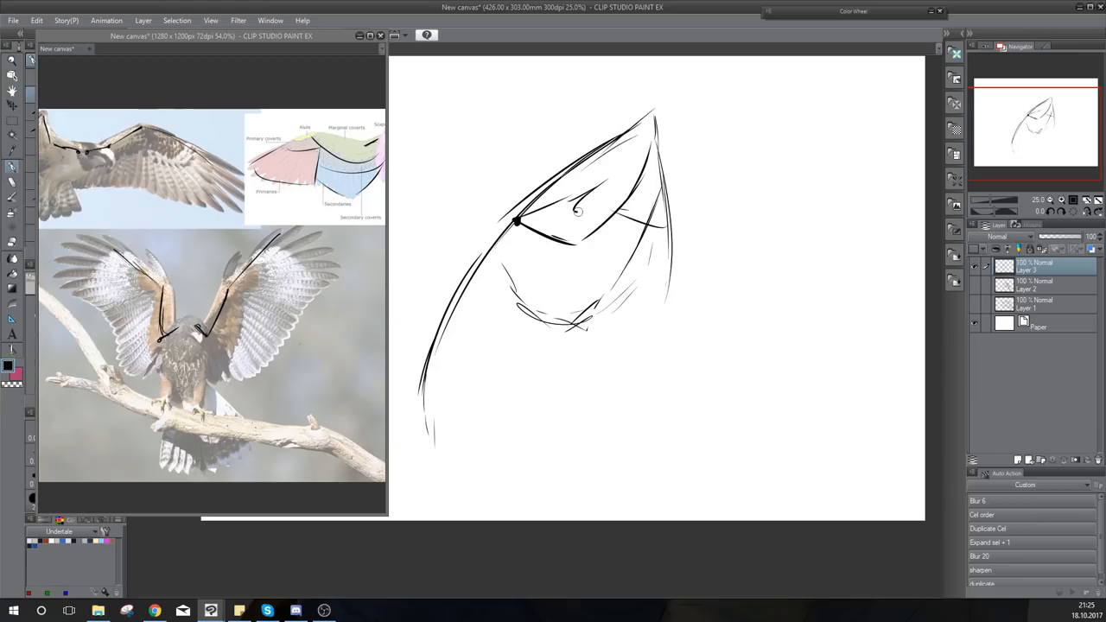
left_click_drag(579, 212, 421, 437)
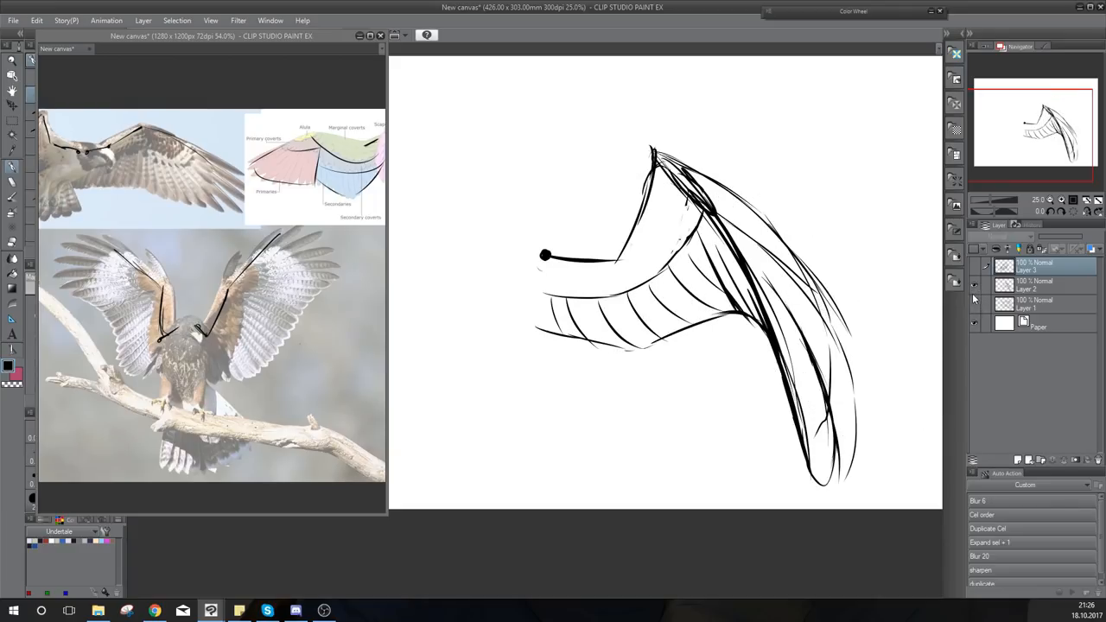
Tint the Layer 2 wing sketch light blue at 41% opacity and close the reference window.
left_click(1037, 285)
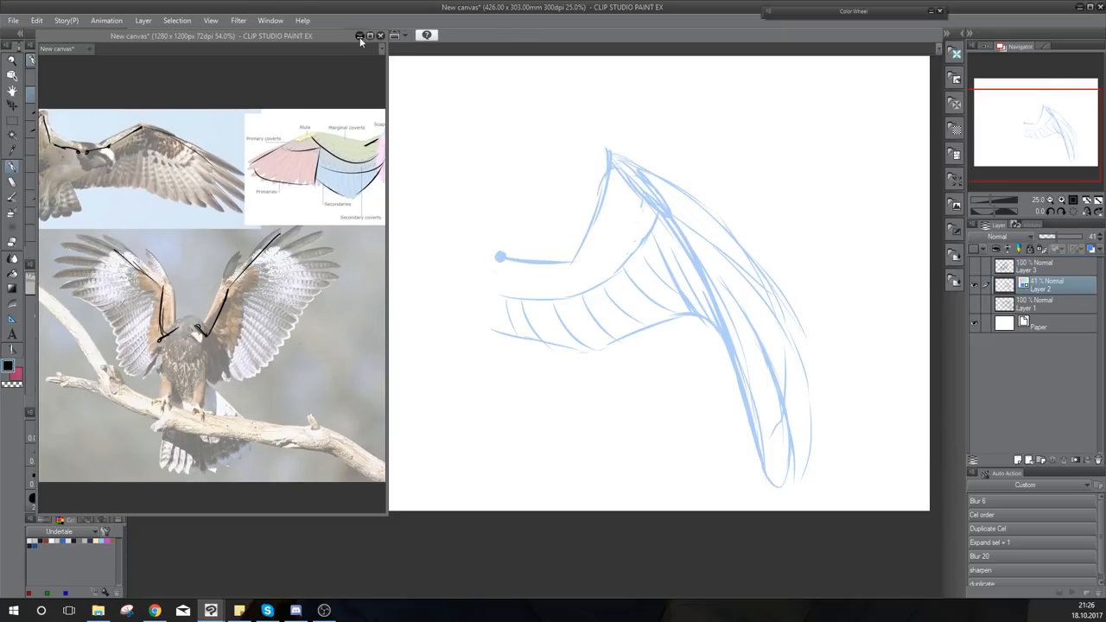
left_click(359, 36)
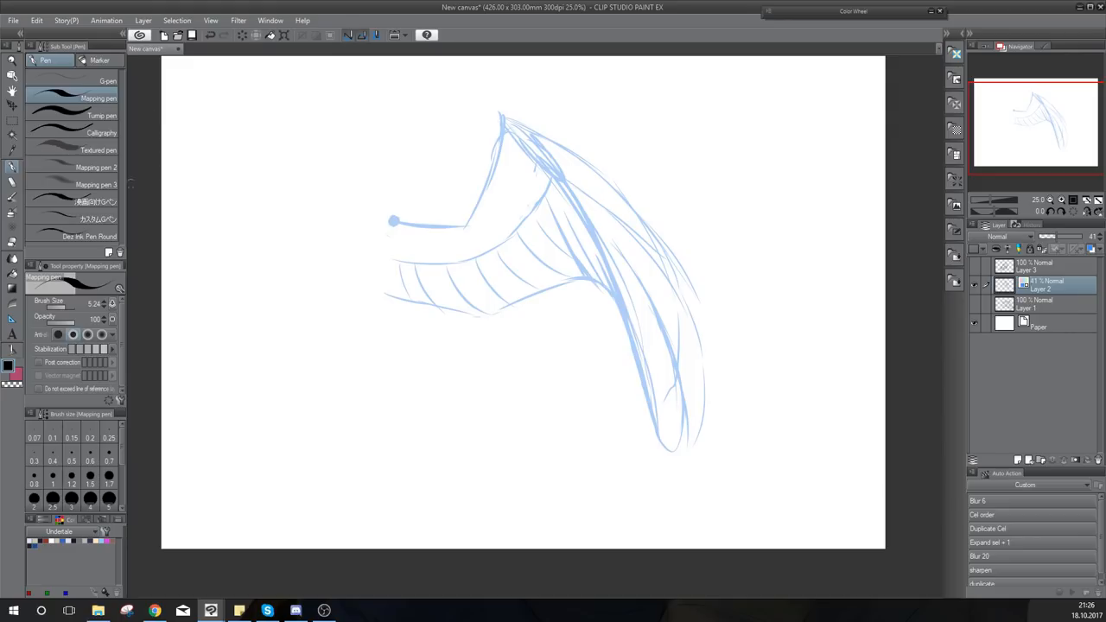
mouse_move(115, 115)
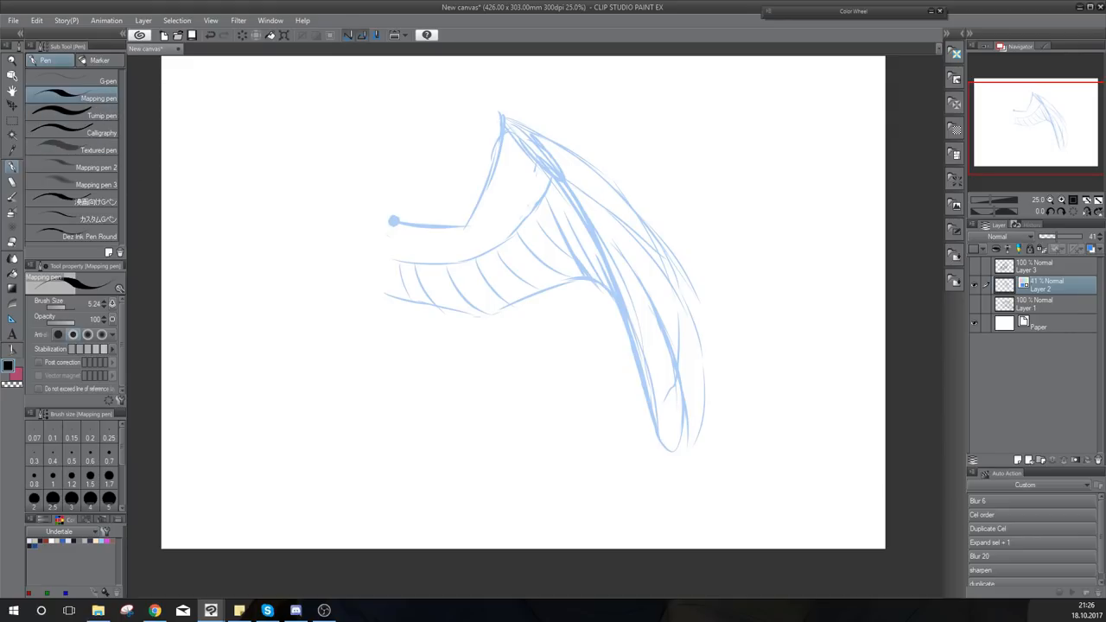
Draw a black test stroke on a new layer and open the pen-pressure size settings.
left_click_drag(330, 177, 326, 208)
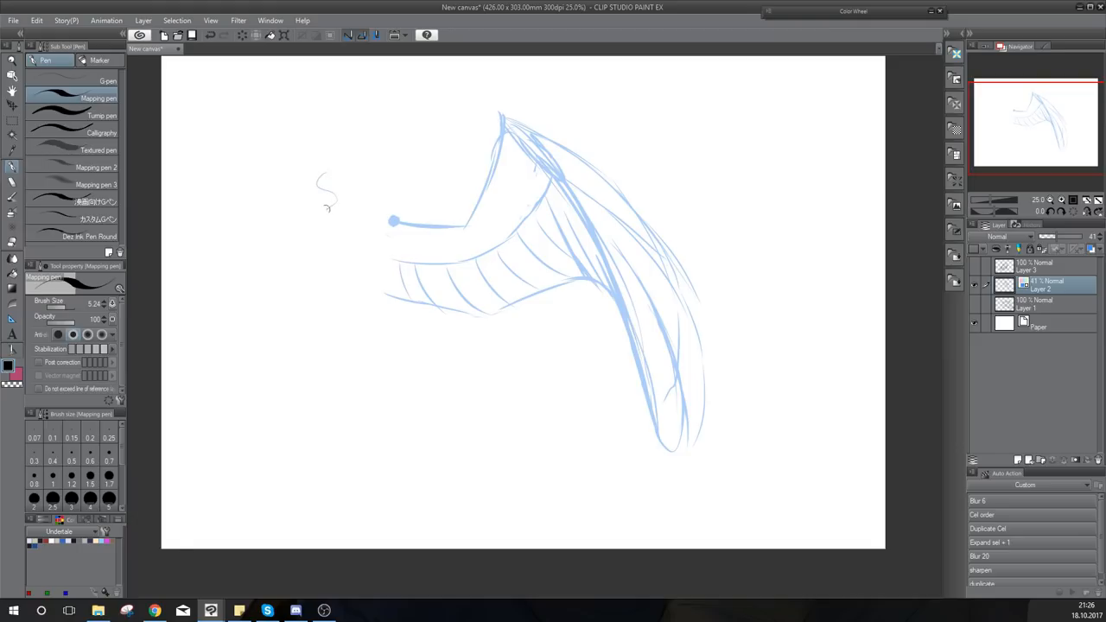
left_click(1061, 460)
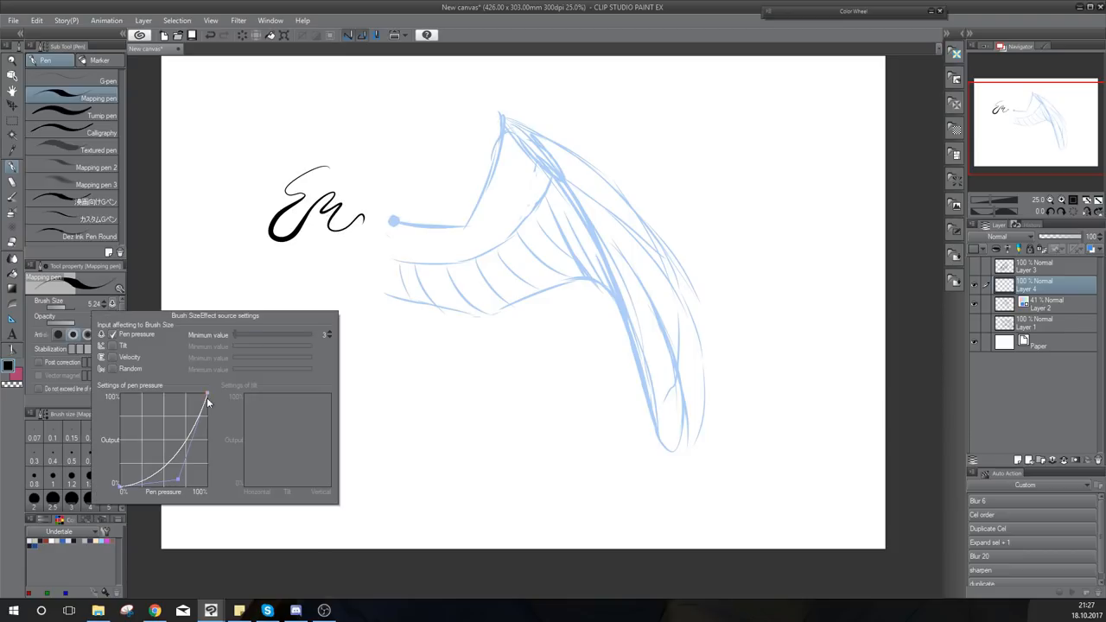
mouse_move(334, 335)
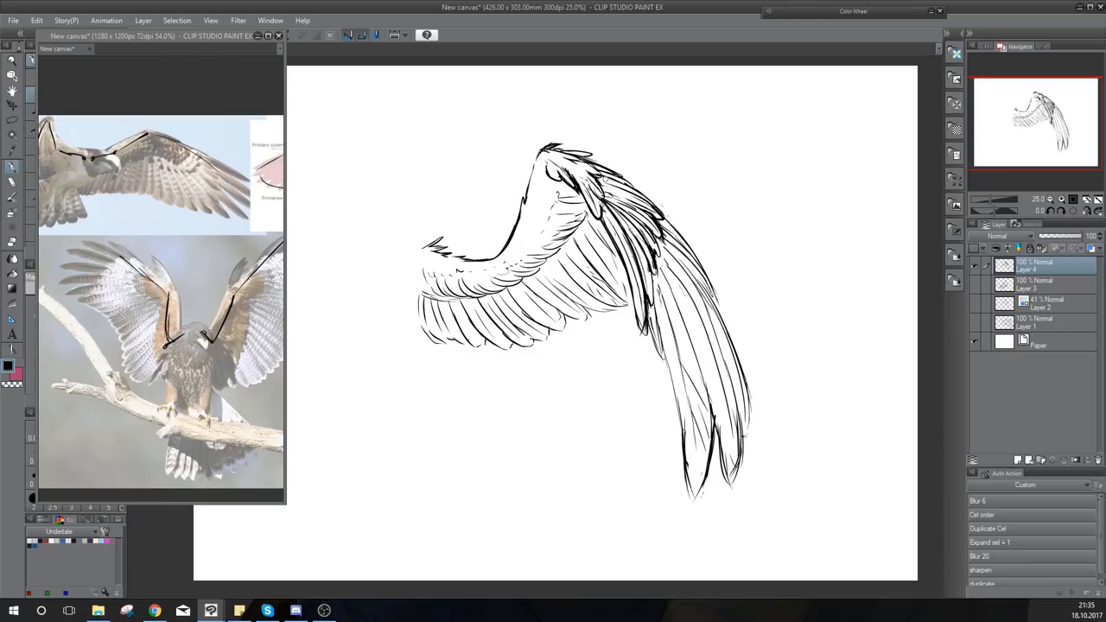
mouse_move(591, 178)
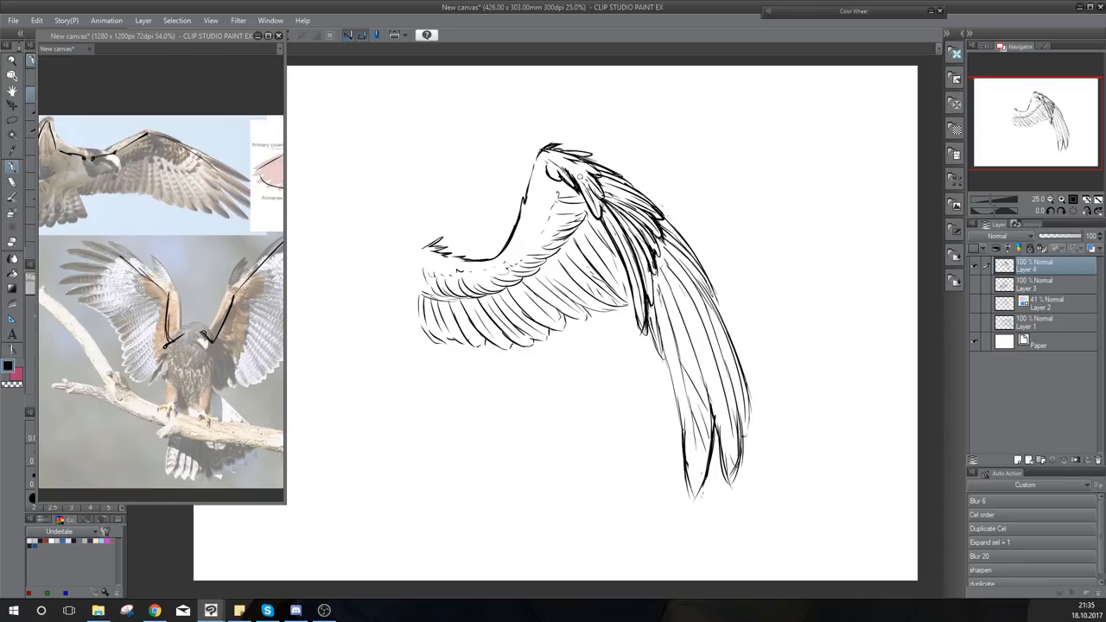
Hide the bird reference photo window.
left_click(36, 20)
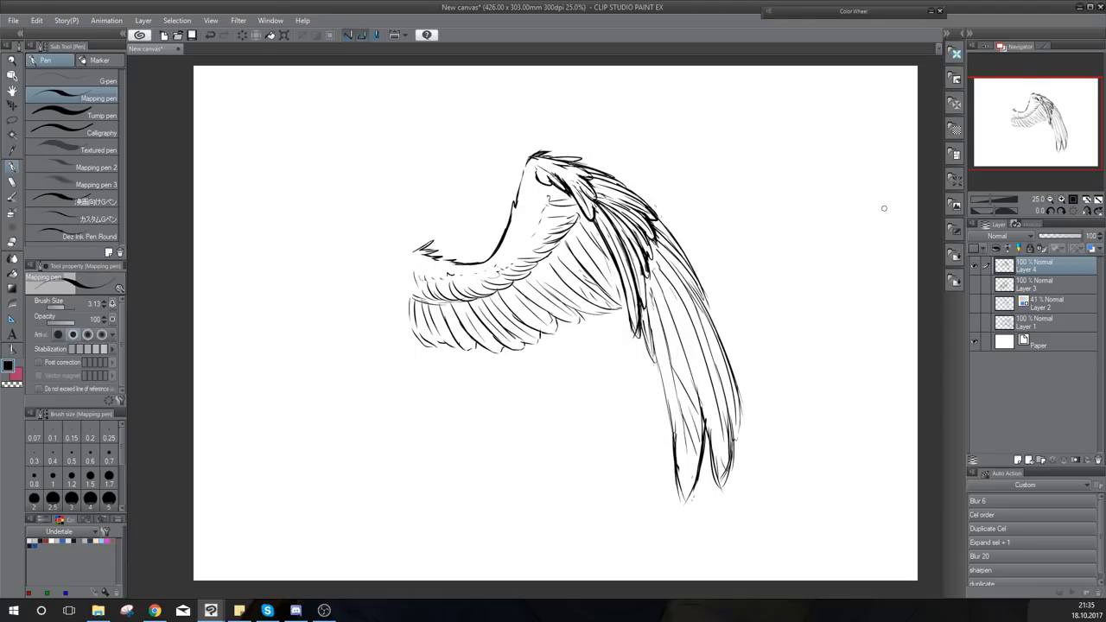
mouse_move(973, 283)
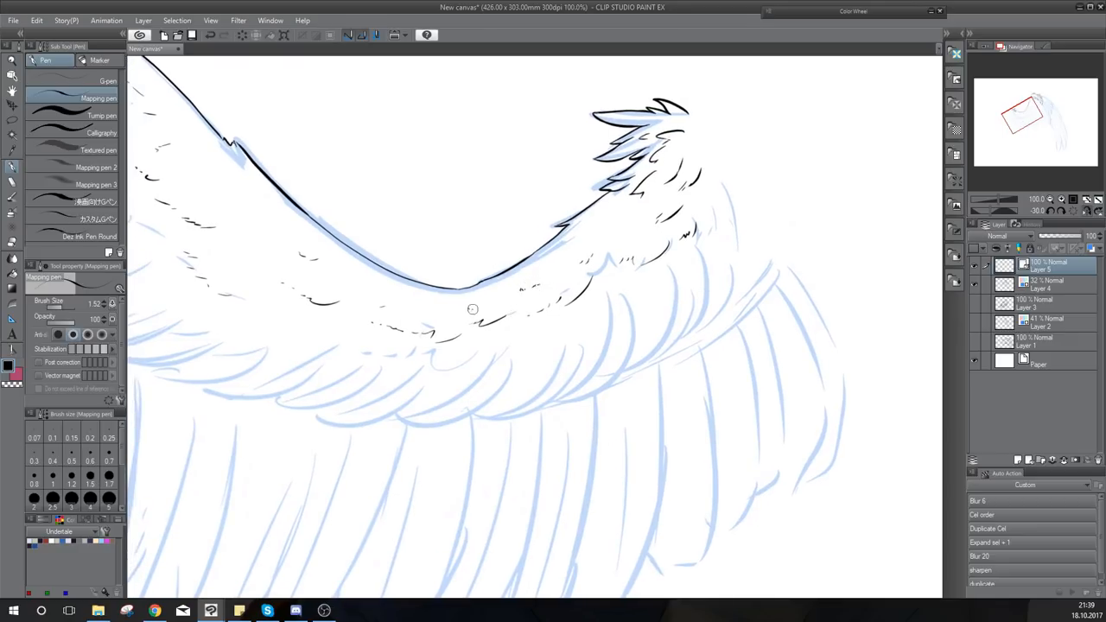
mouse_move(389, 310)
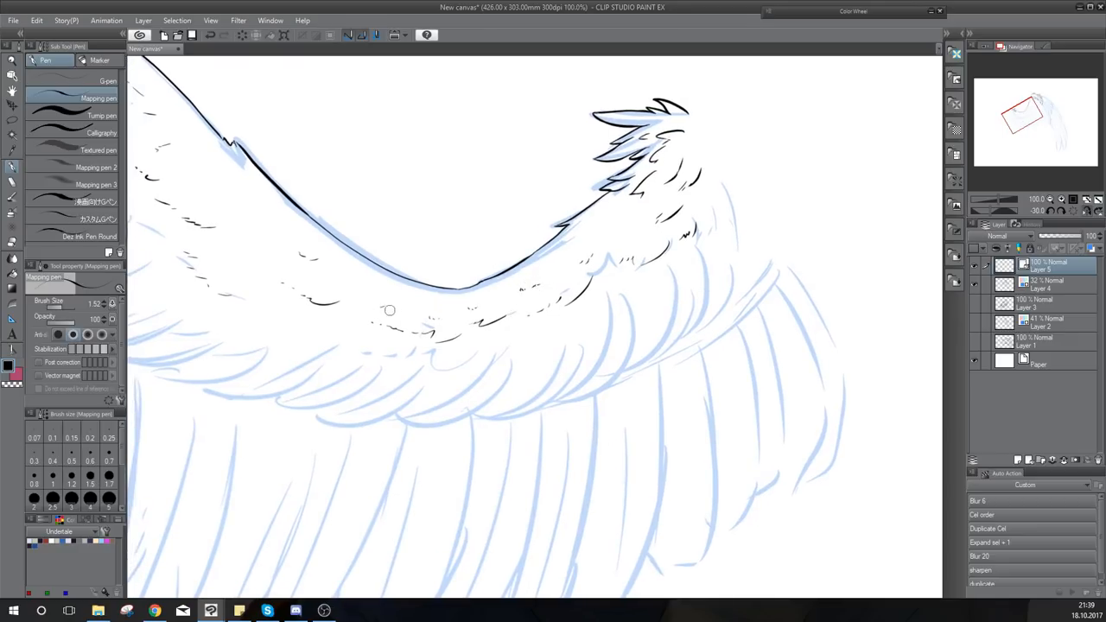
mouse_move(765, 171)
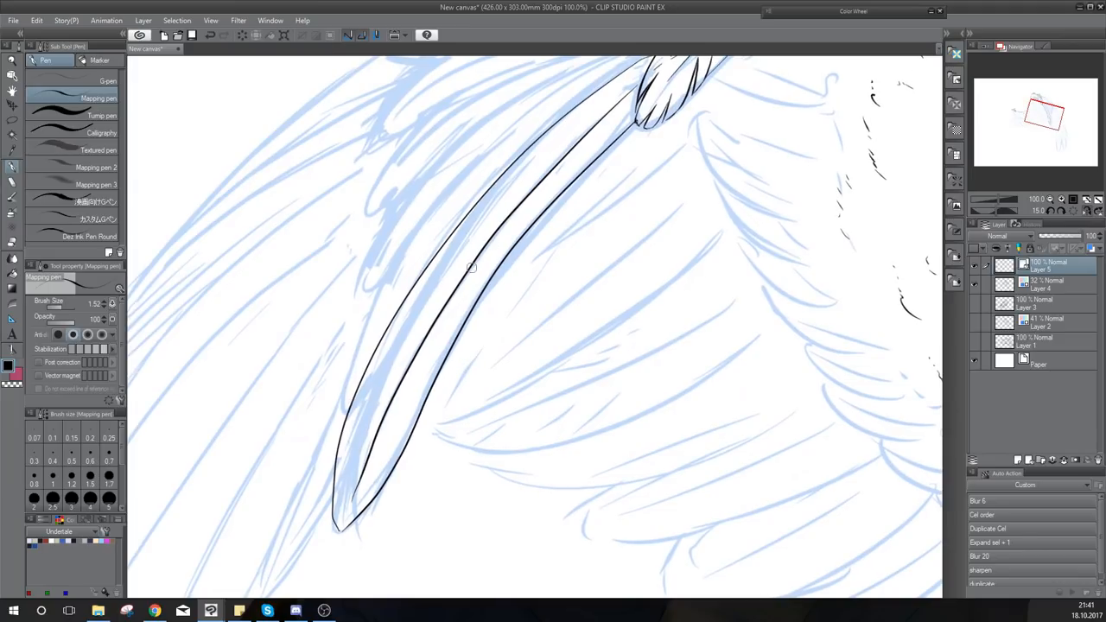
Scroll down the canvas to reach more of the wing's feathers.
scroll("down", 3)
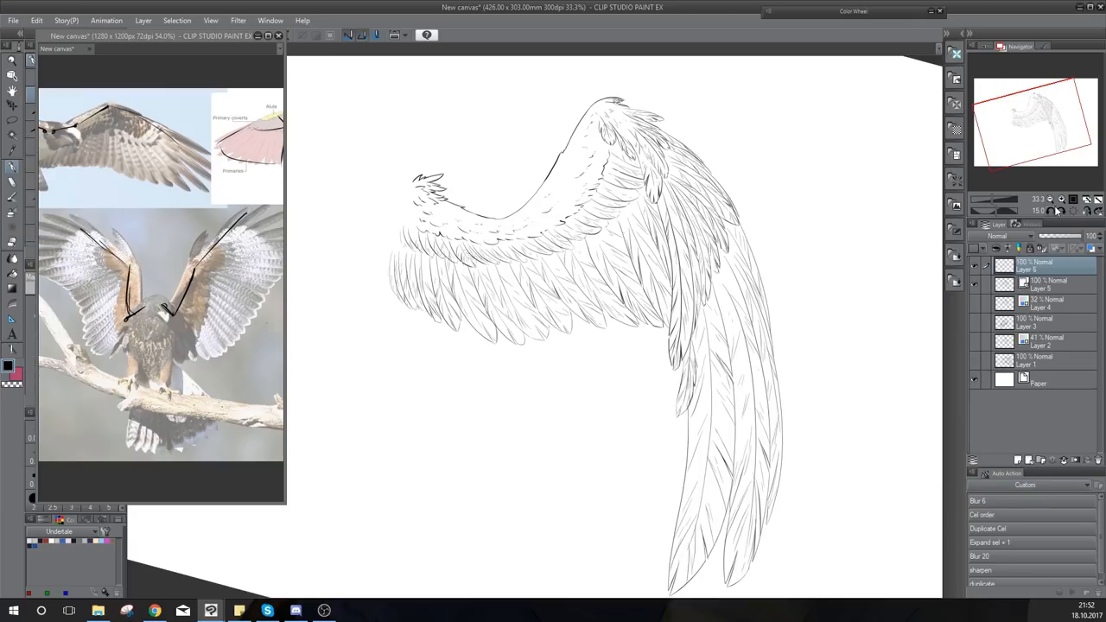
Rename the top layer 'ink' and group the sketch layers into a collapsed Folder 1.
double_click(1045, 267)
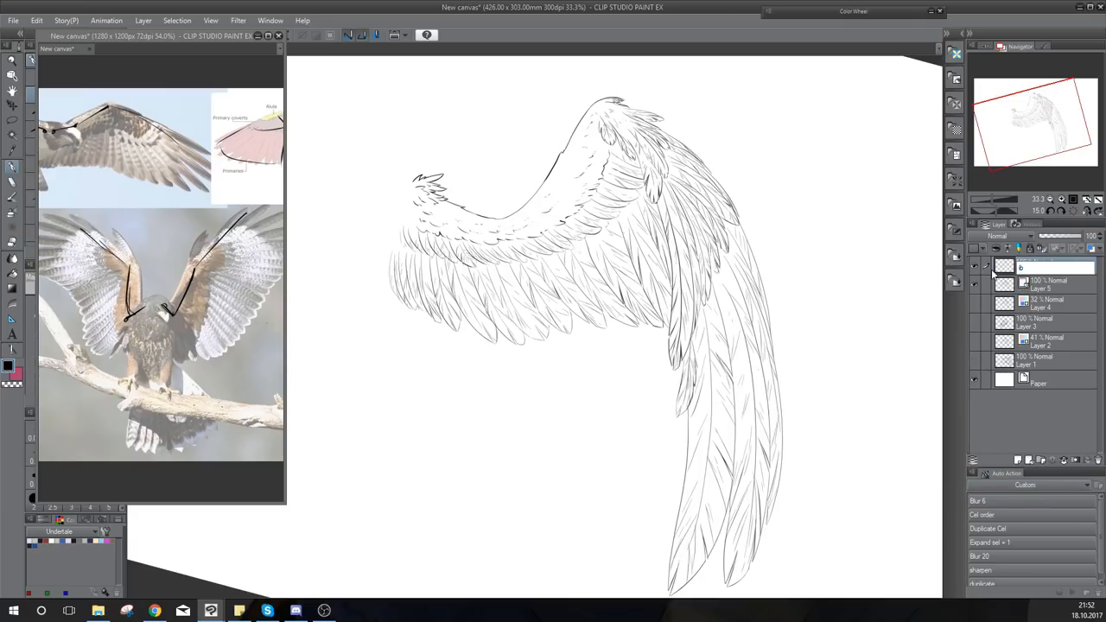
left_click(1041, 302)
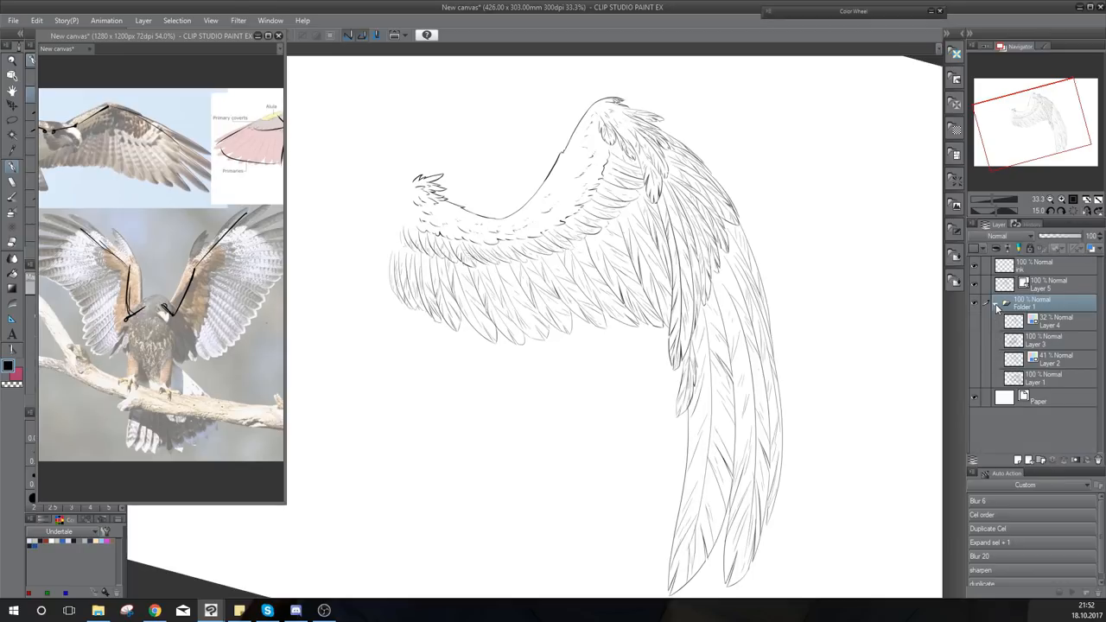
left_click(995, 303)
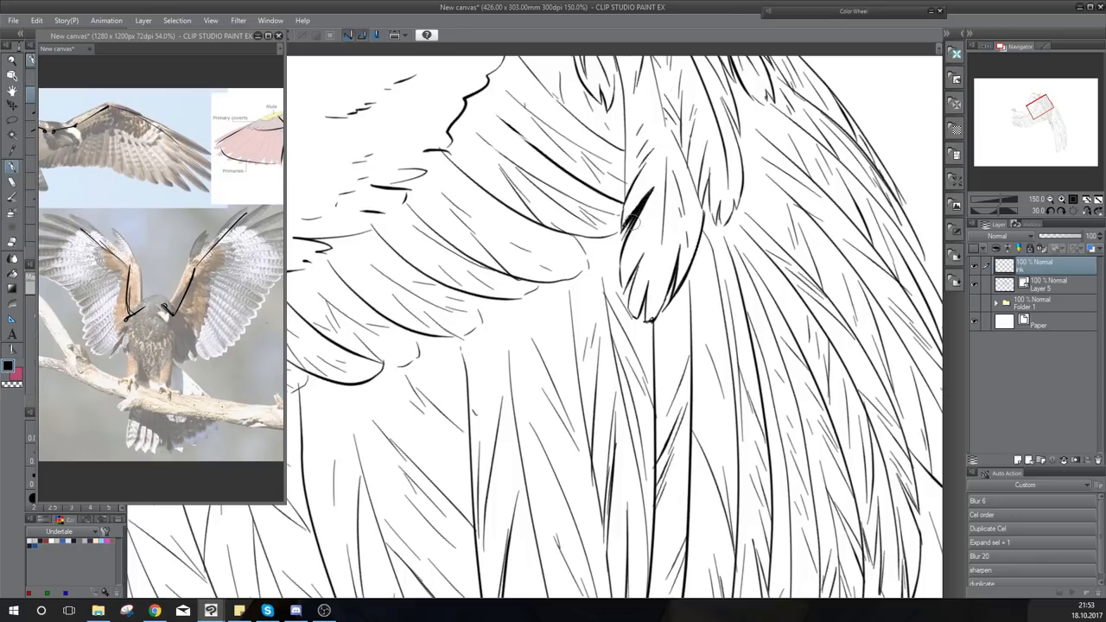
Thicken a covert feather outline and add a bold accent line along a primary feather.
left_click_drag(635, 203, 622, 285)
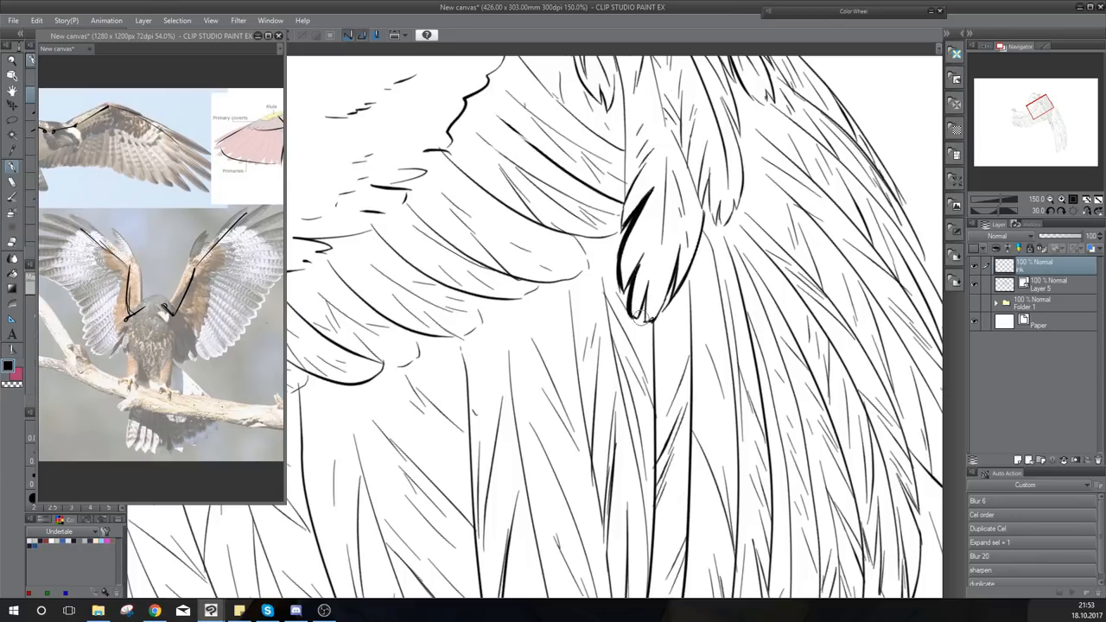
left_click(647, 324)
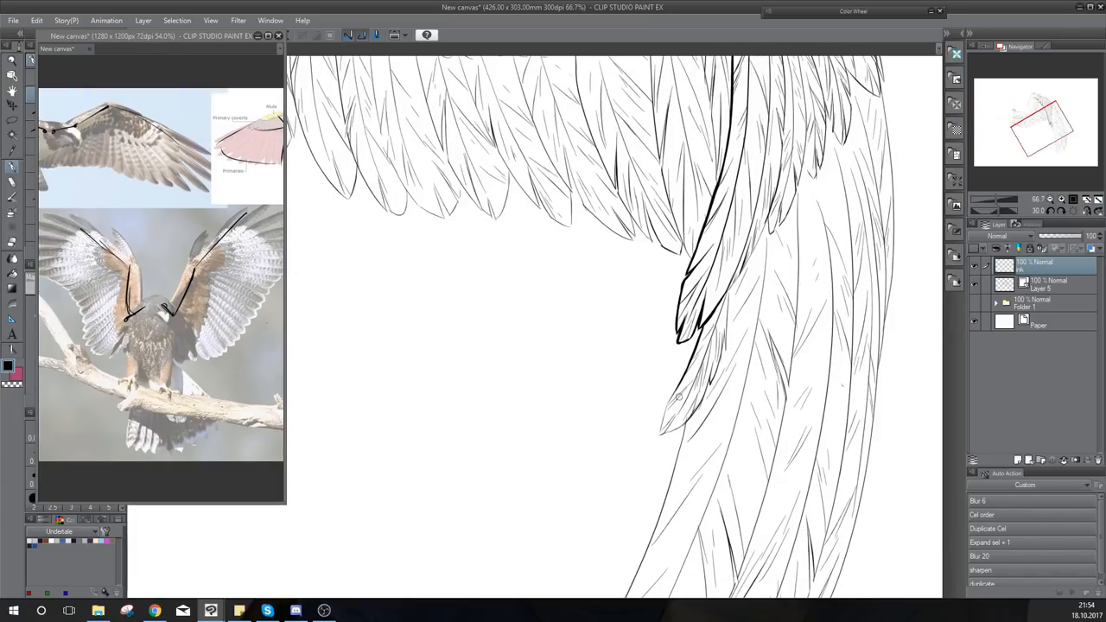
left_click_drag(678, 393, 661, 432)
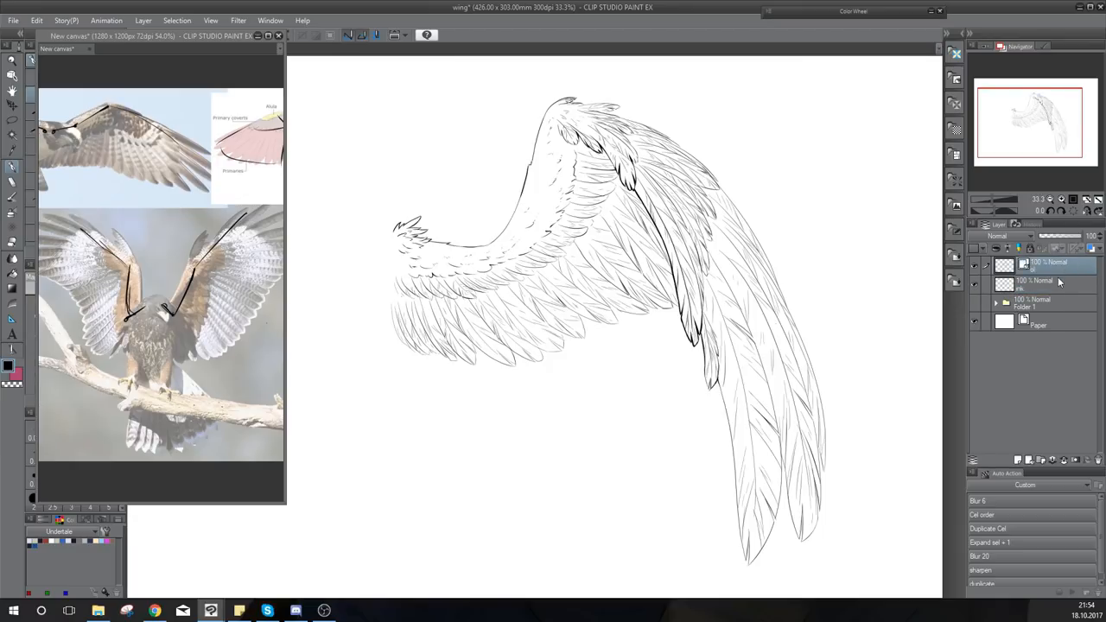
Add a colour layer in a new folder, close the reference photos, and expand the Color Wheel.
left_click(1017, 460)
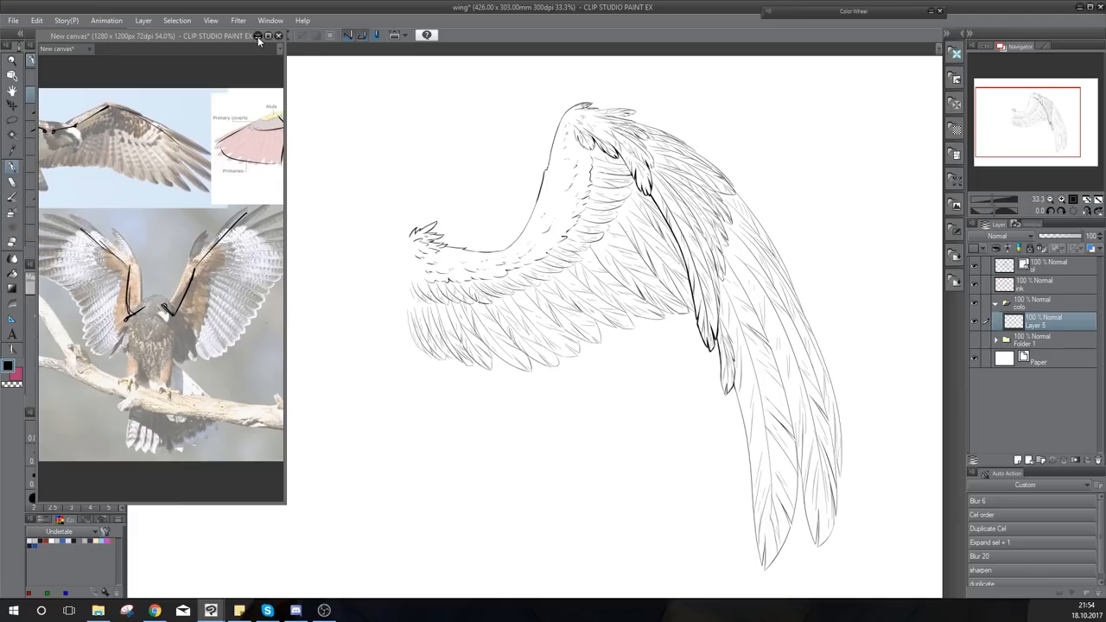
left_click(258, 35)
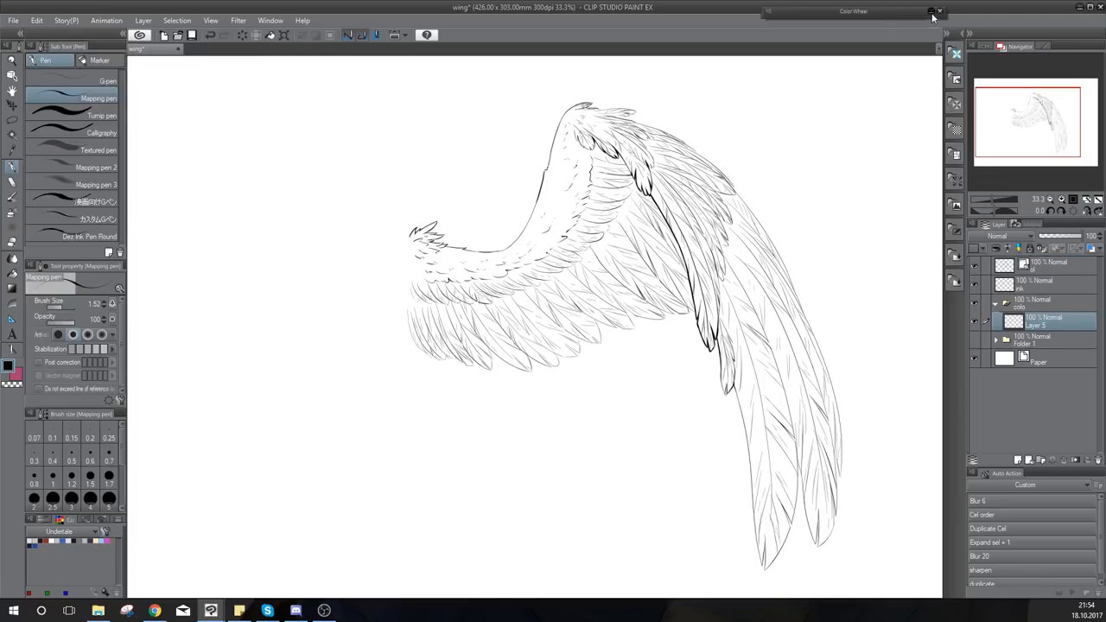
left_click(931, 17)
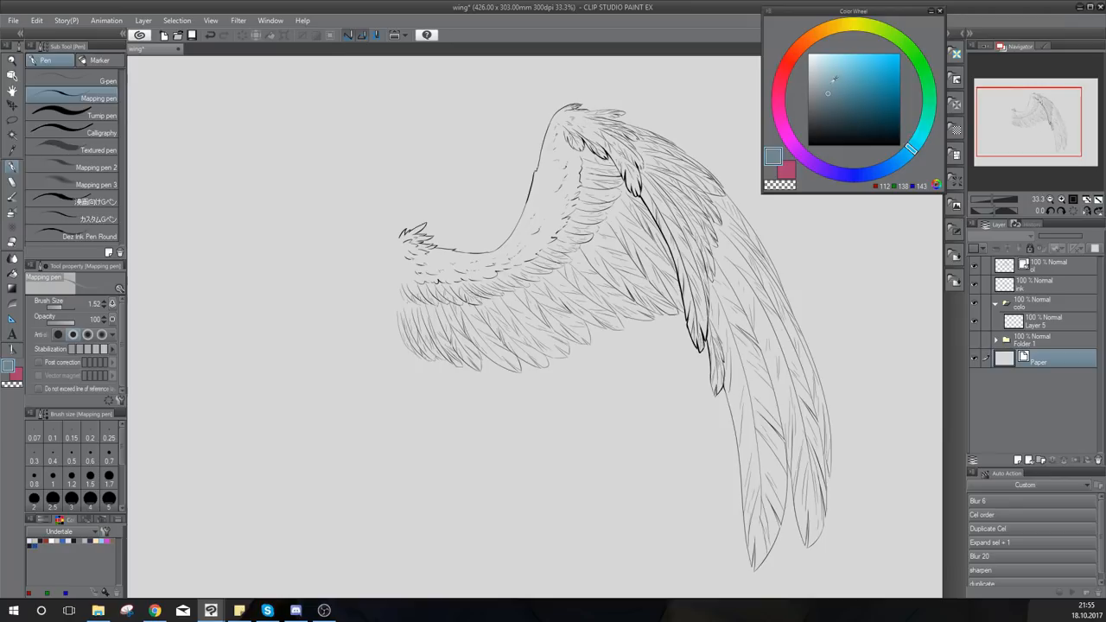
Desaturate the wing's base colour (Saturation -50, Brightness 70) and set the paper to #B8B8B8.
left_click(1045, 320)
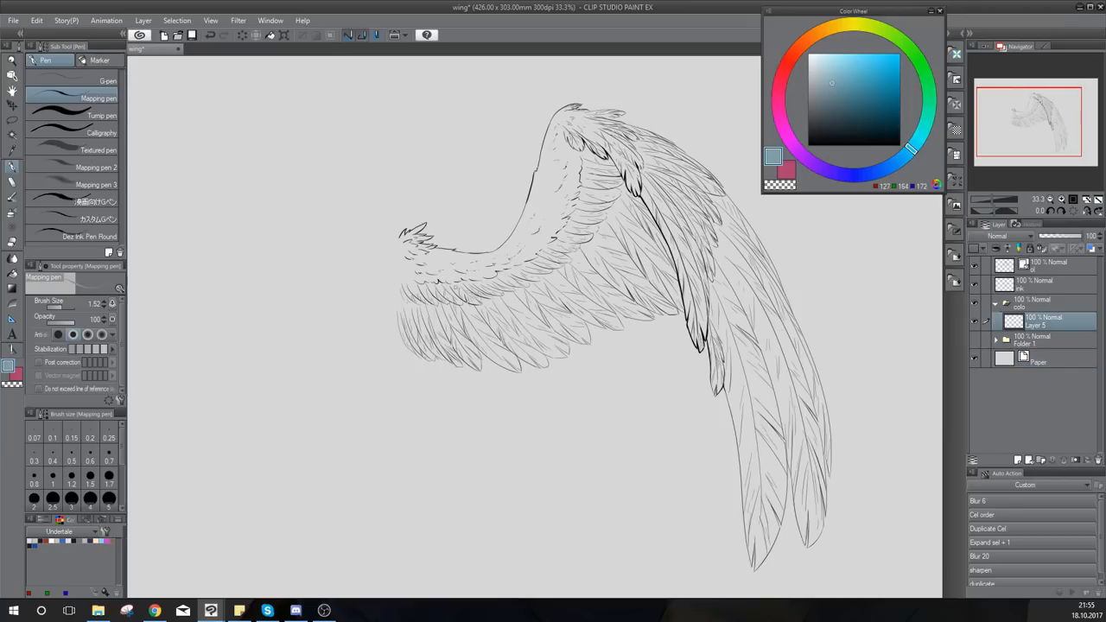
left_click_drag(401, 233, 400, 311)
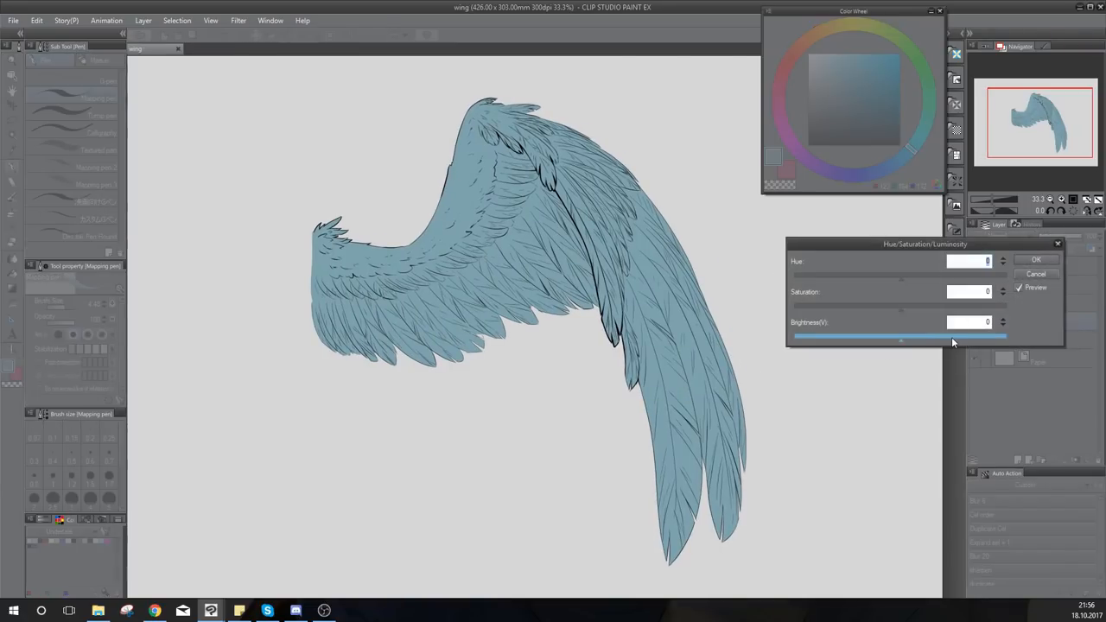
left_click_drag(901, 336, 974, 336)
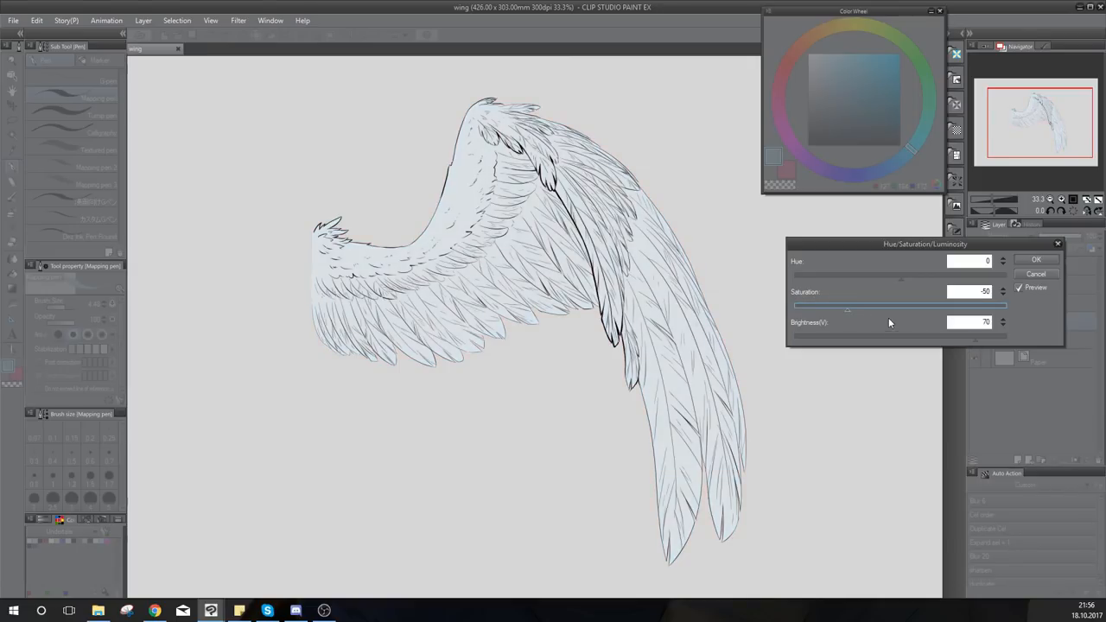
left_click(1036, 260)
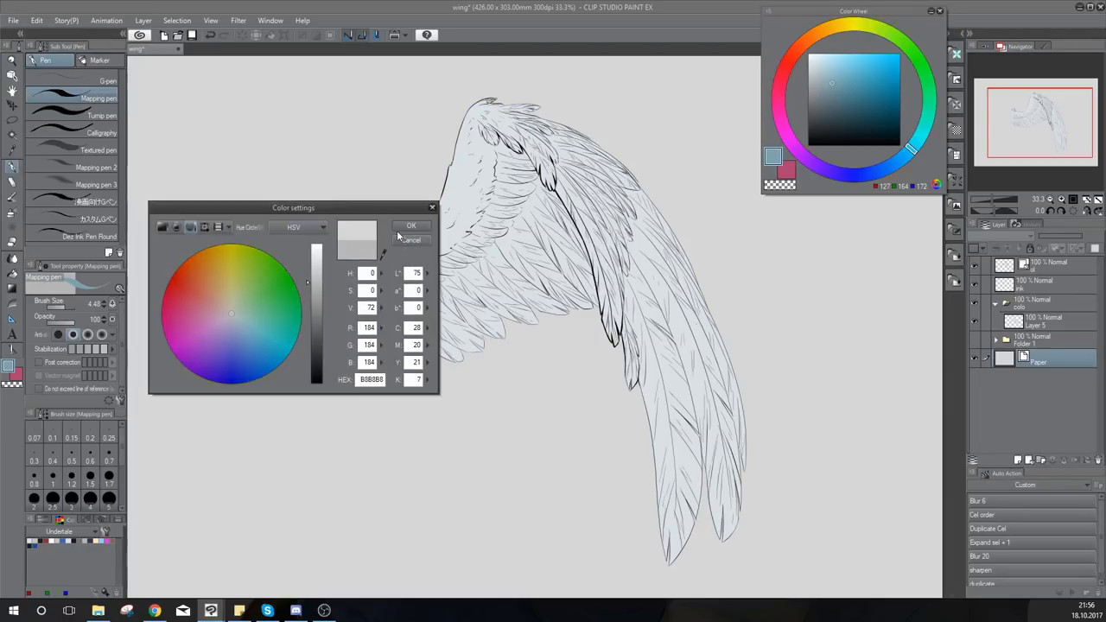
left_click(411, 225)
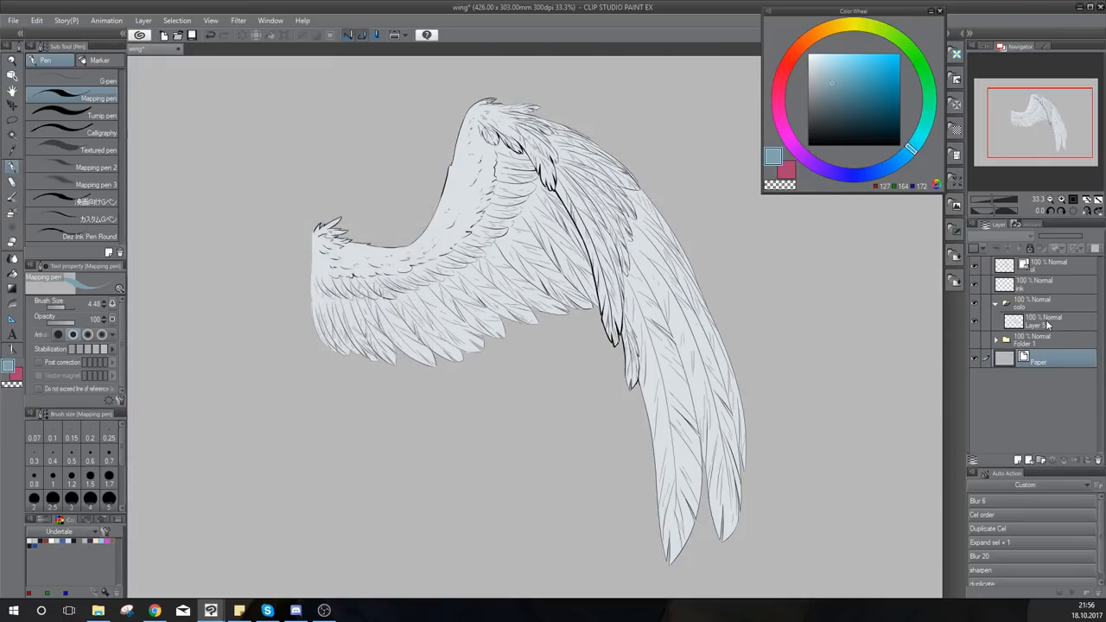
left_click(1045, 321)
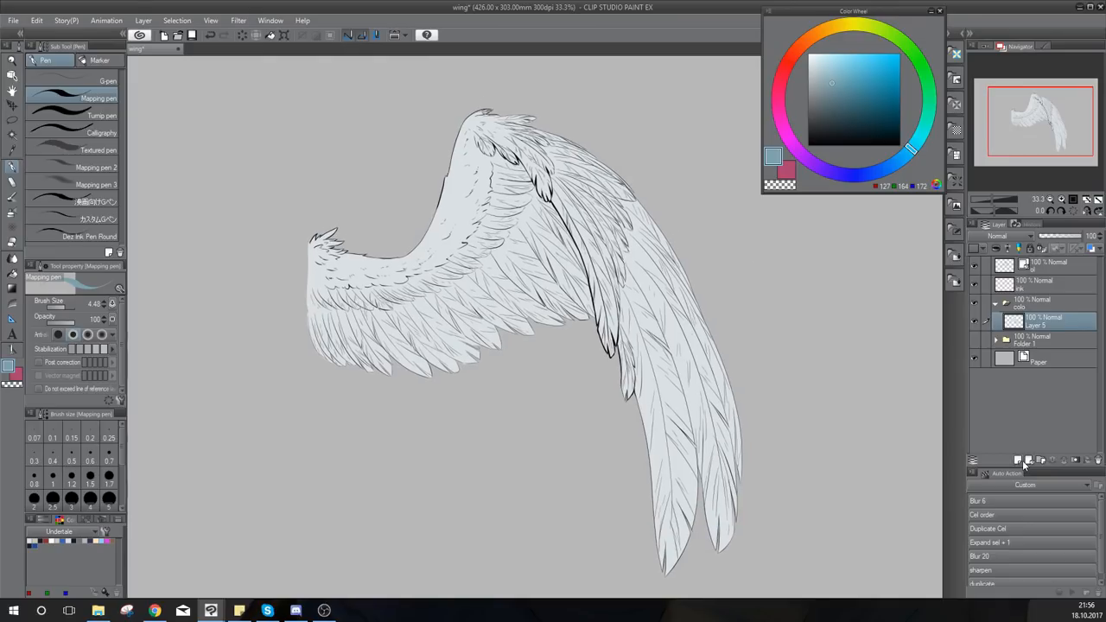
mouse_move(982, 439)
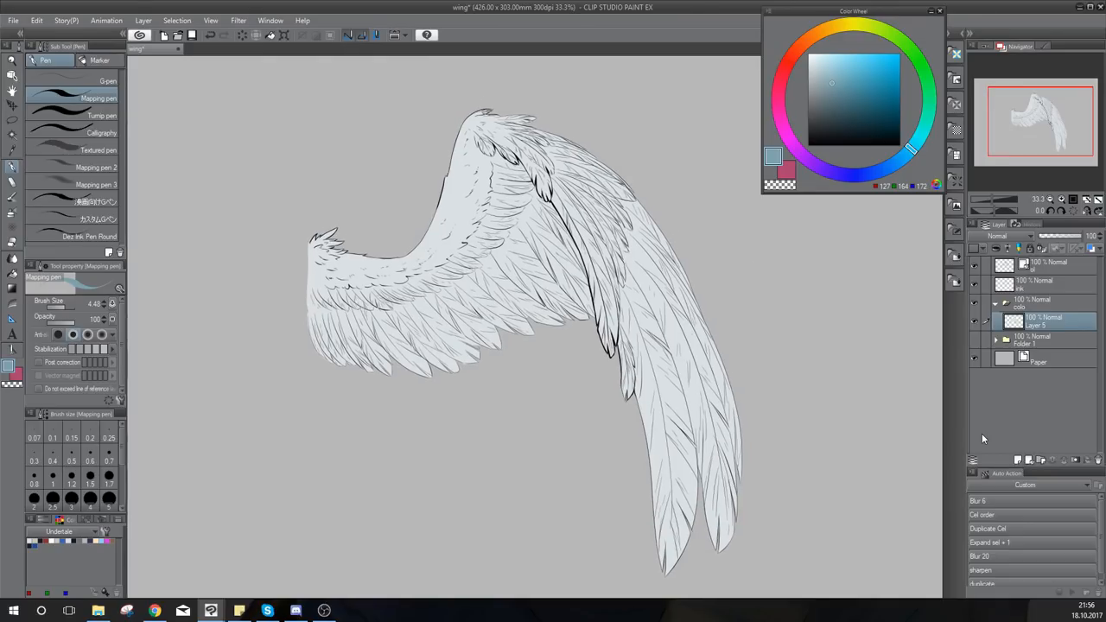
Add a shading layer clipped to Layer 5 and paint dark teal between coverts and primaries.
left_click(1017, 460)
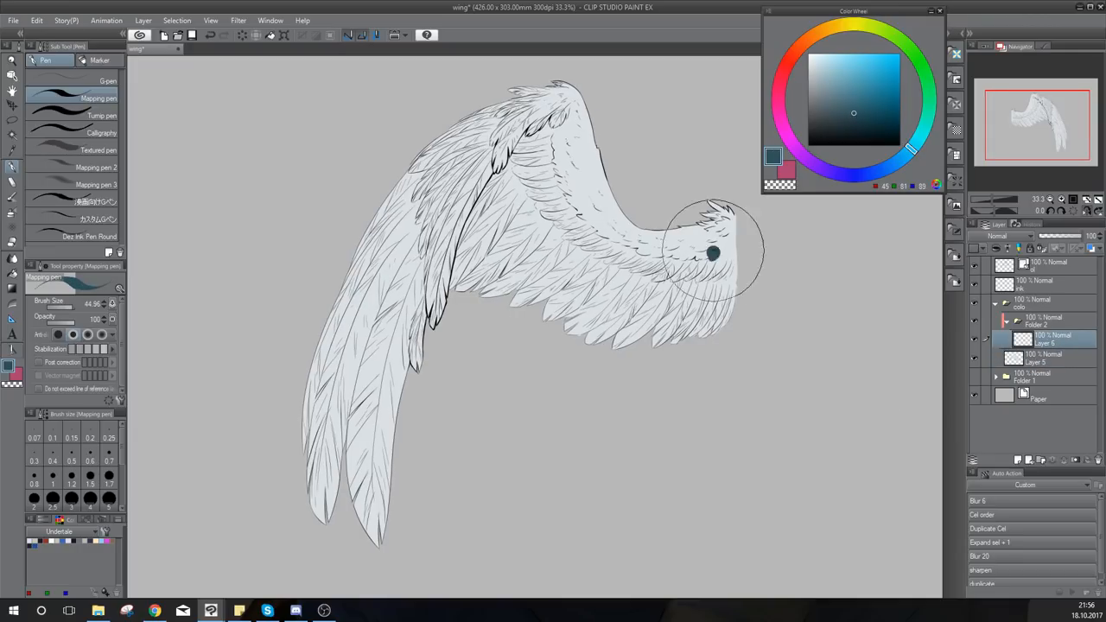
left_click_drag(709, 251, 592, 182)
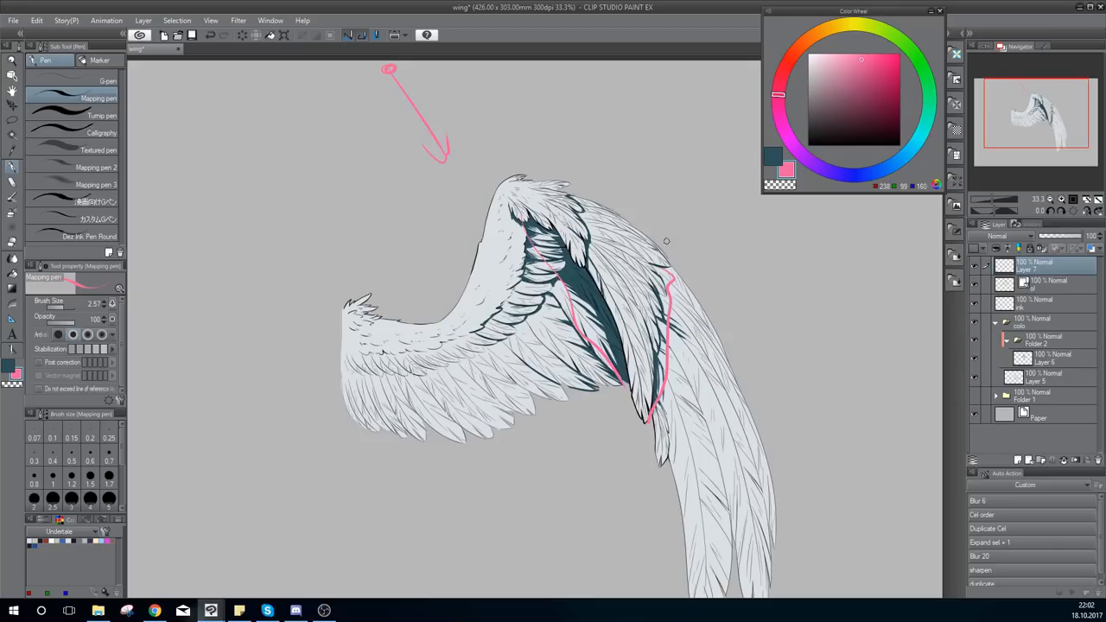
mouse_move(572, 194)
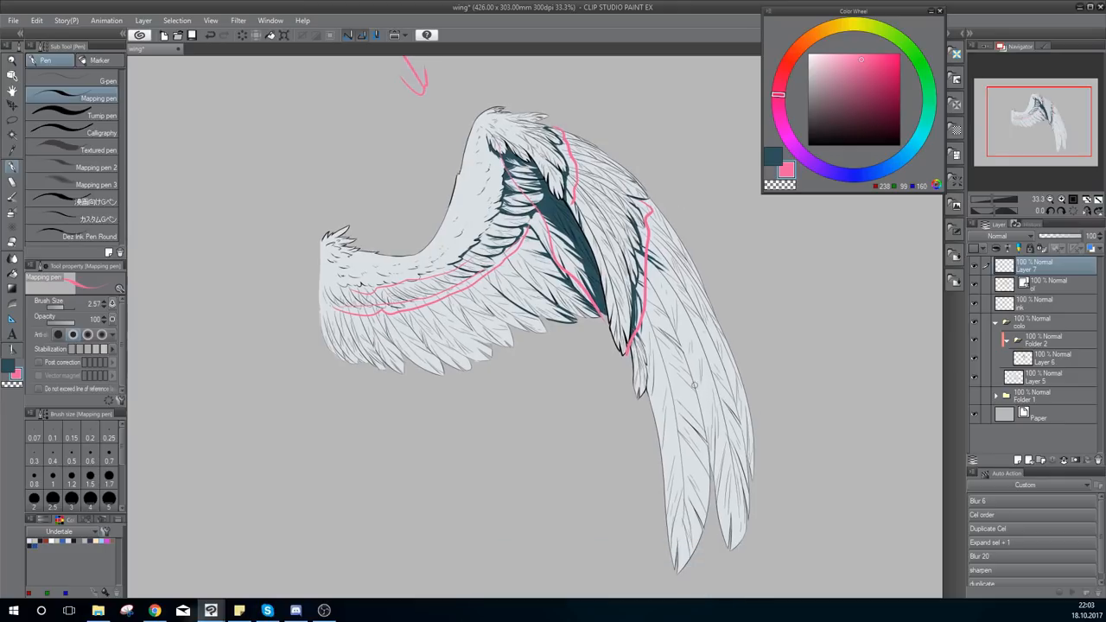
Sketch faded pink shadow guides, then paint teal shading along the flight feathers on Layer 6.
left_click_drag(700, 385, 734, 544)
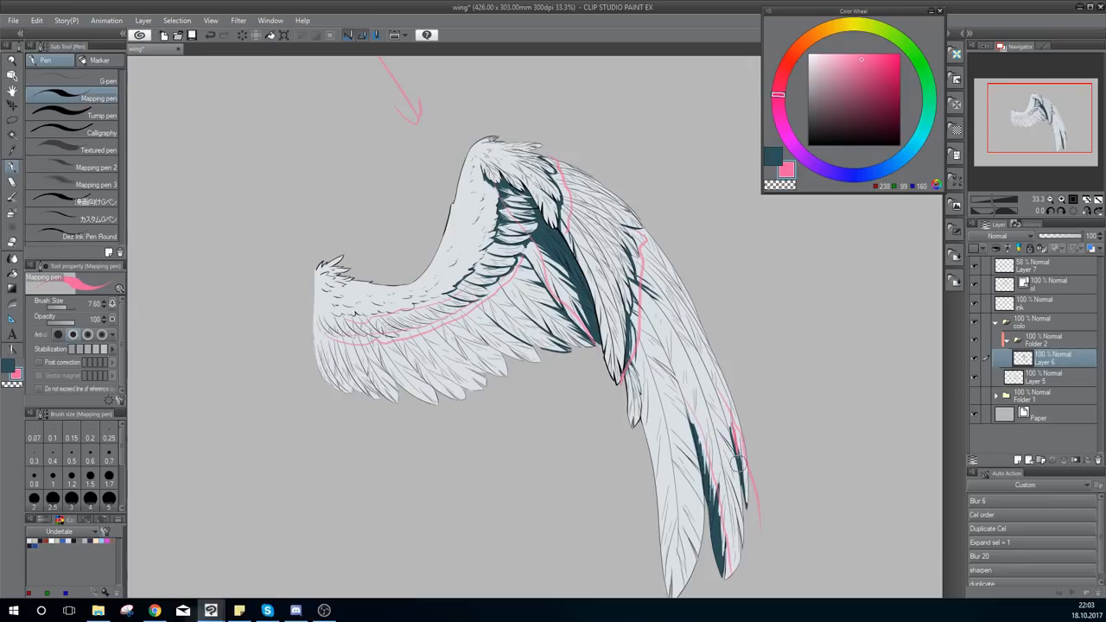
left_click(854, 112)
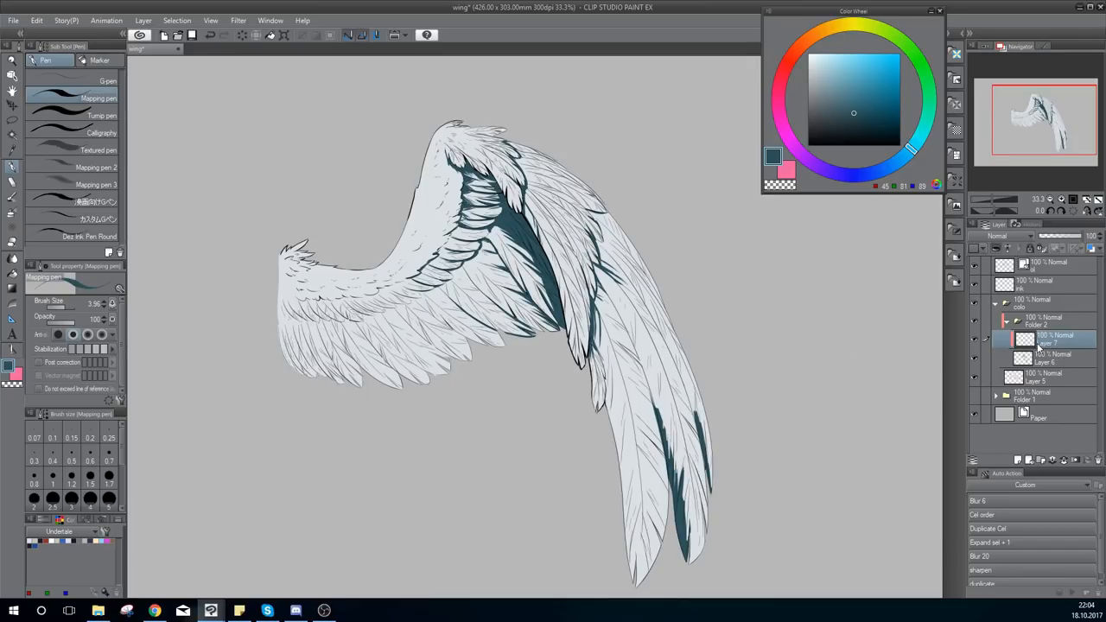
Airbrush soft yellow-green and purplish-navy tints over the teal shadows on clipped Layer 7.
left_click(1045, 357)
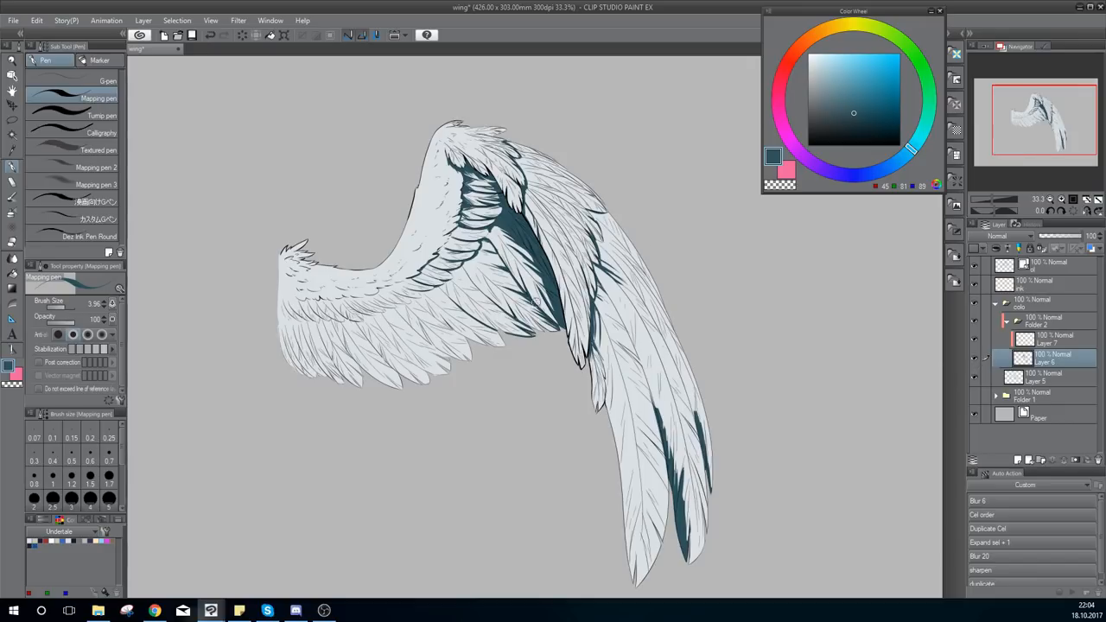
left_click(112, 59)
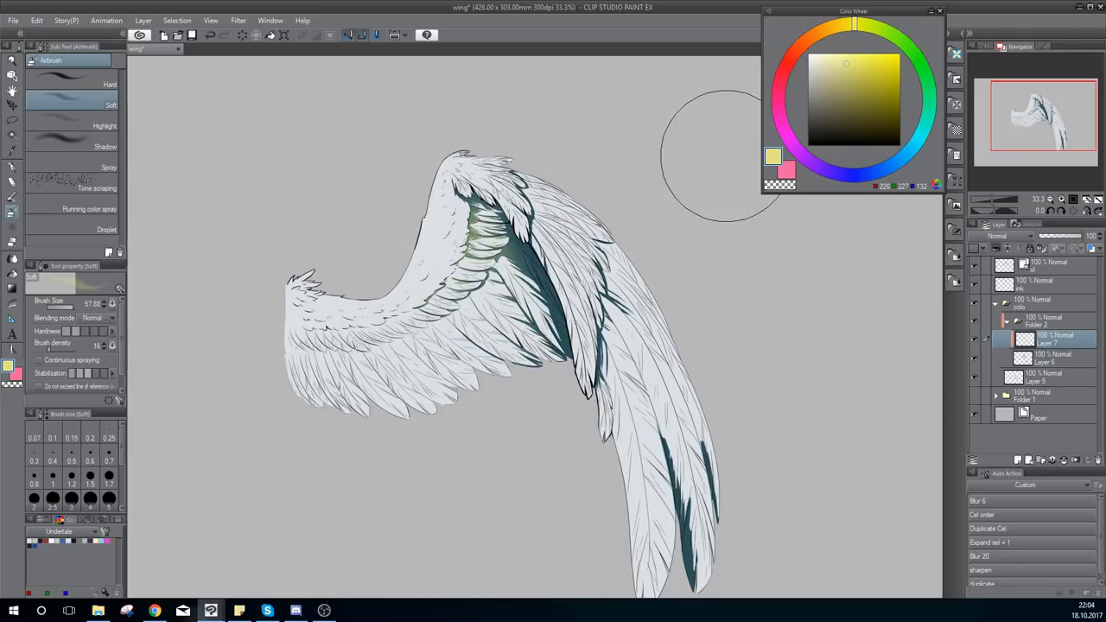
left_click(871, 122)
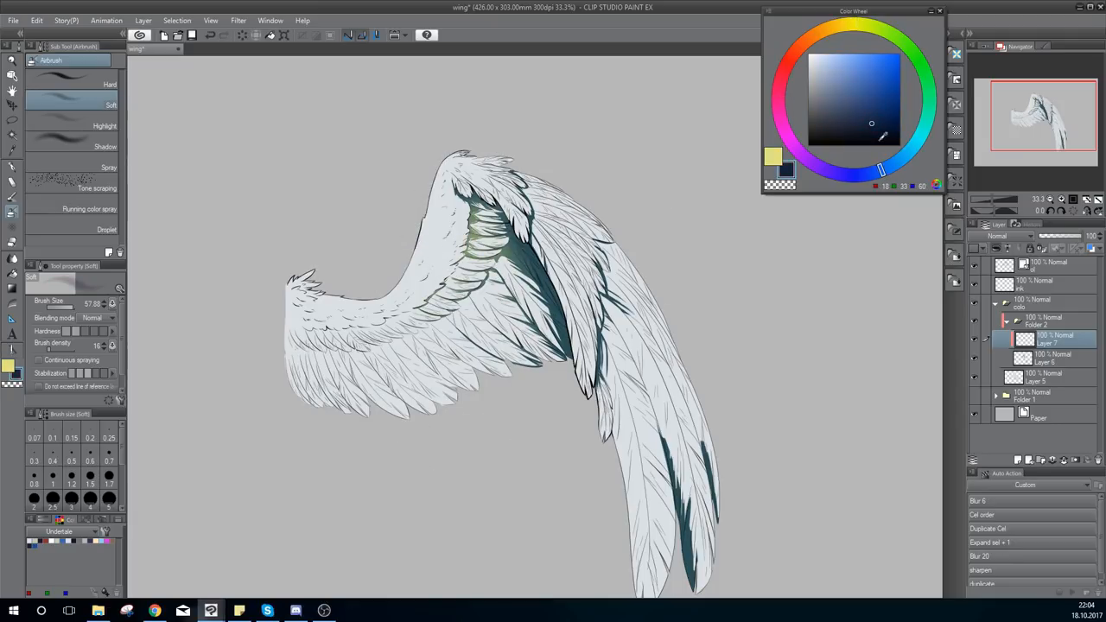
left_click(875, 117)
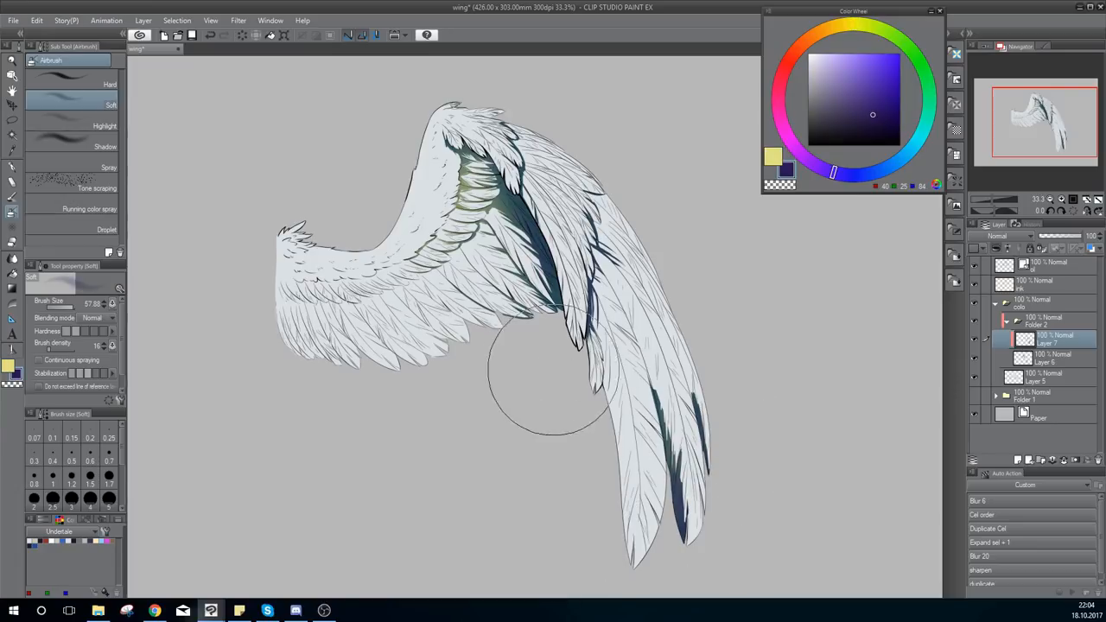
mouse_move(462, 155)
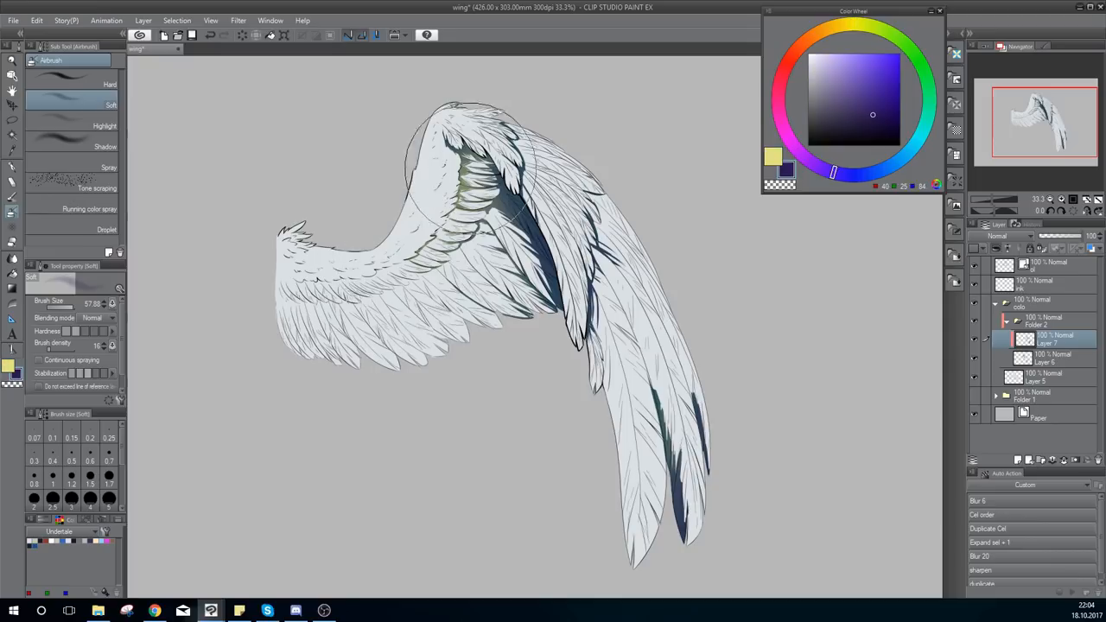
left_click(849, 47)
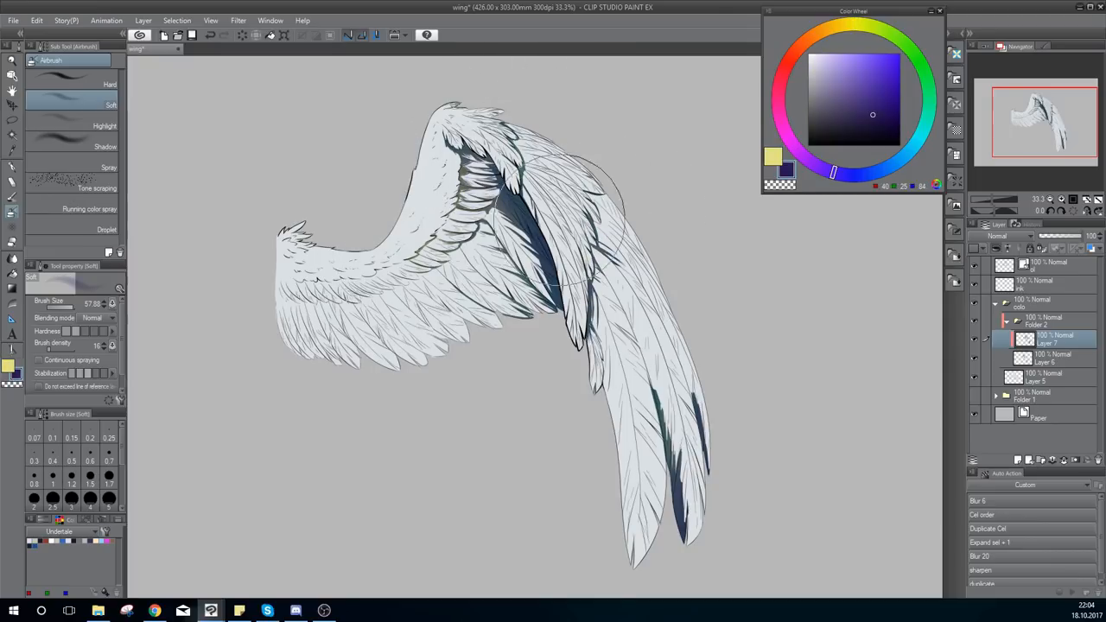
left_click(907, 151)
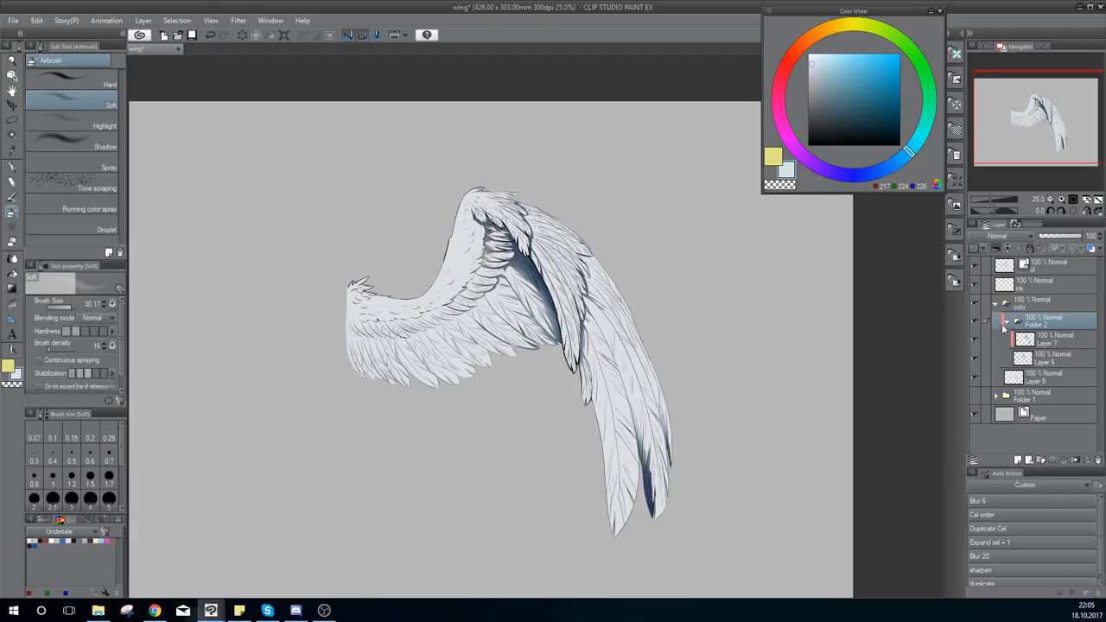
left_click(997, 236)
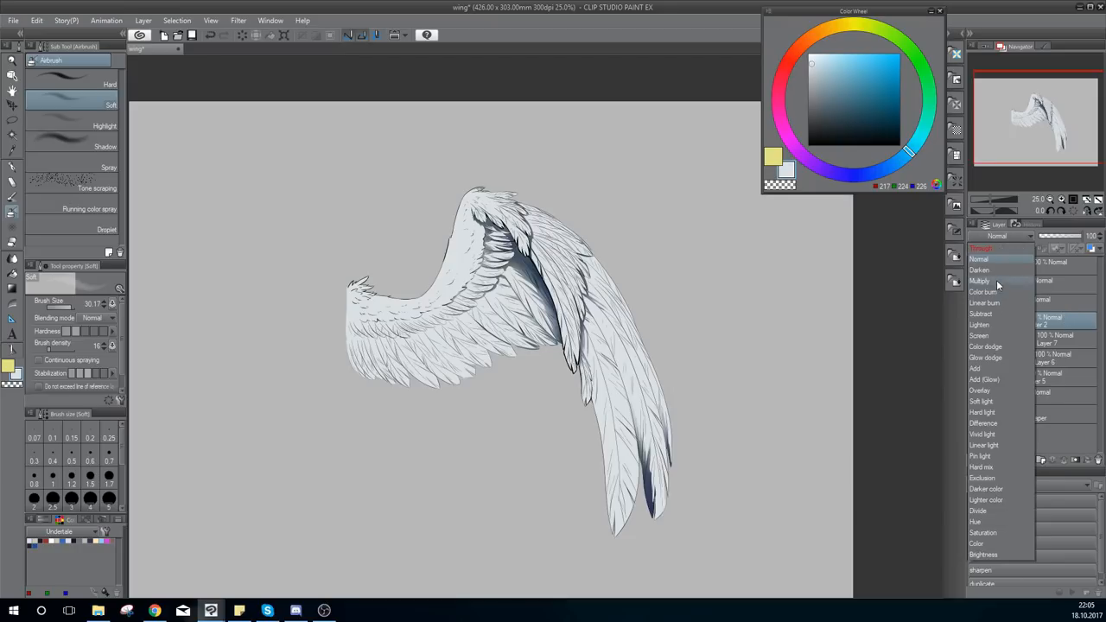
left_click(978, 281)
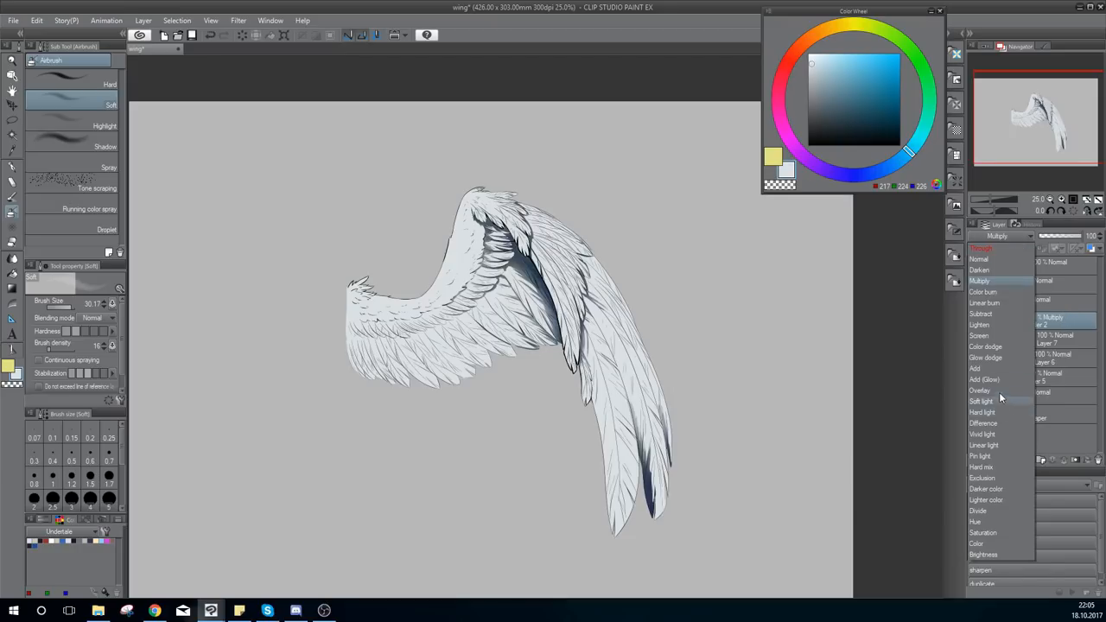
left_click(980, 391)
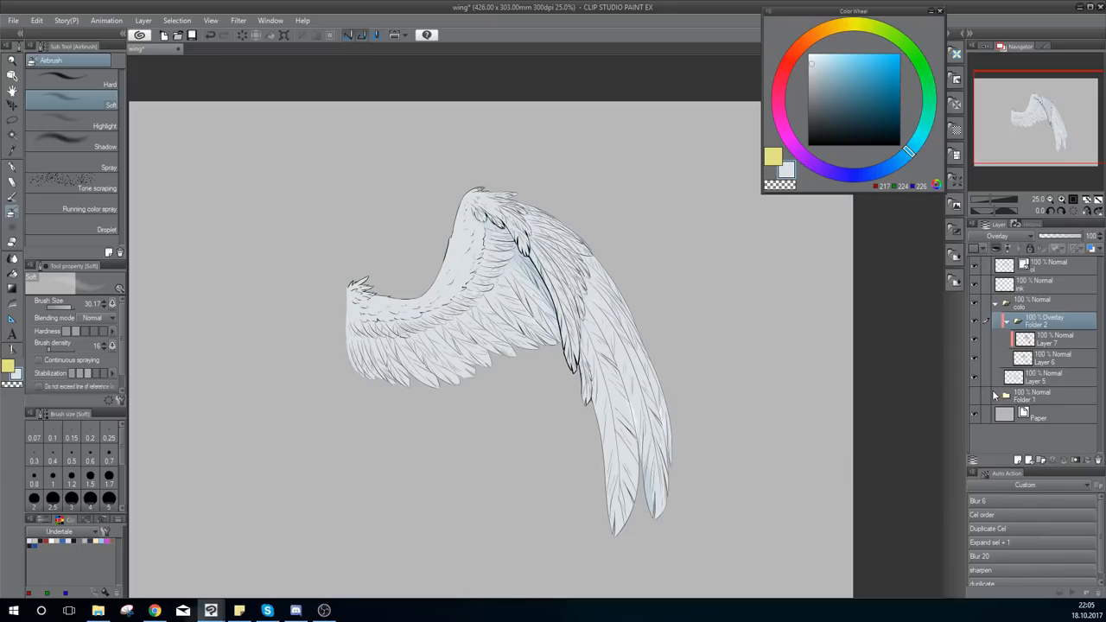
left_click(997, 236)
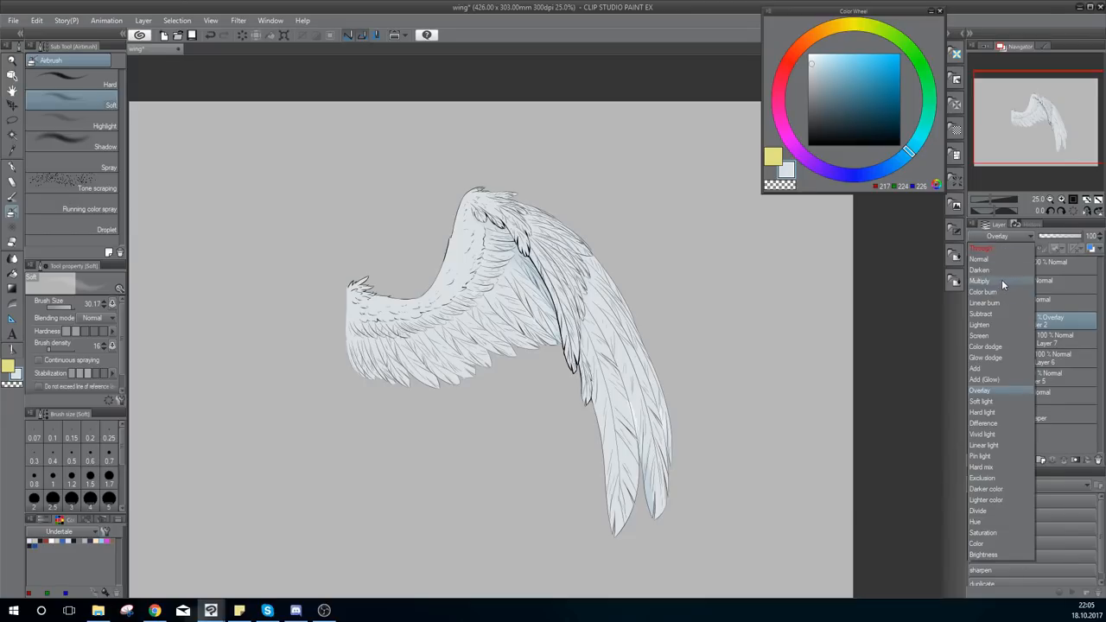
left_click(978, 281)
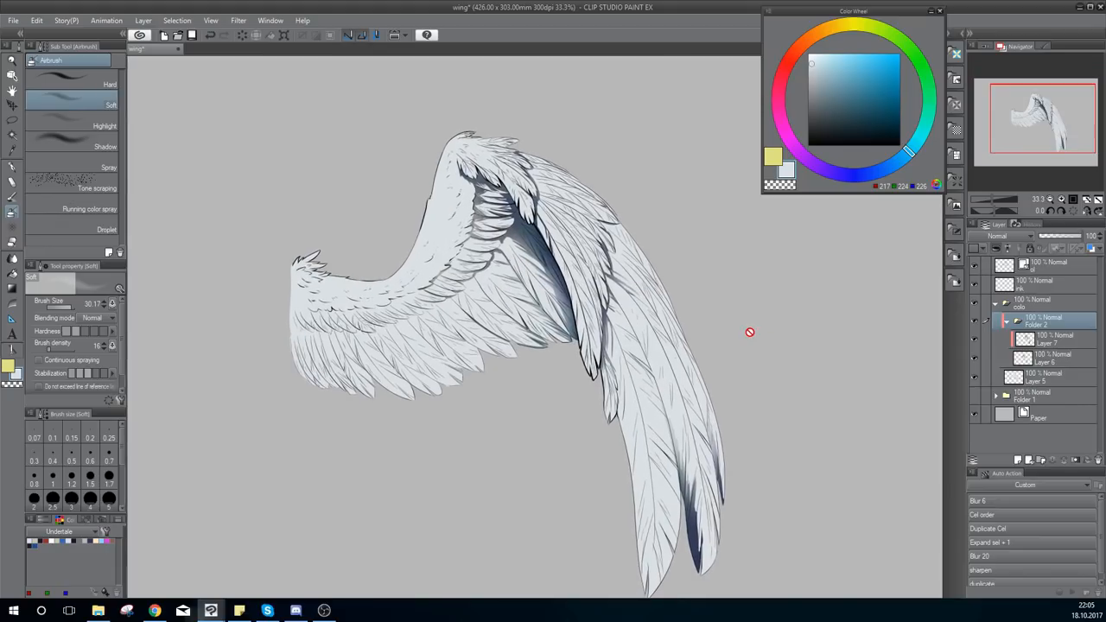
mouse_move(976, 378)
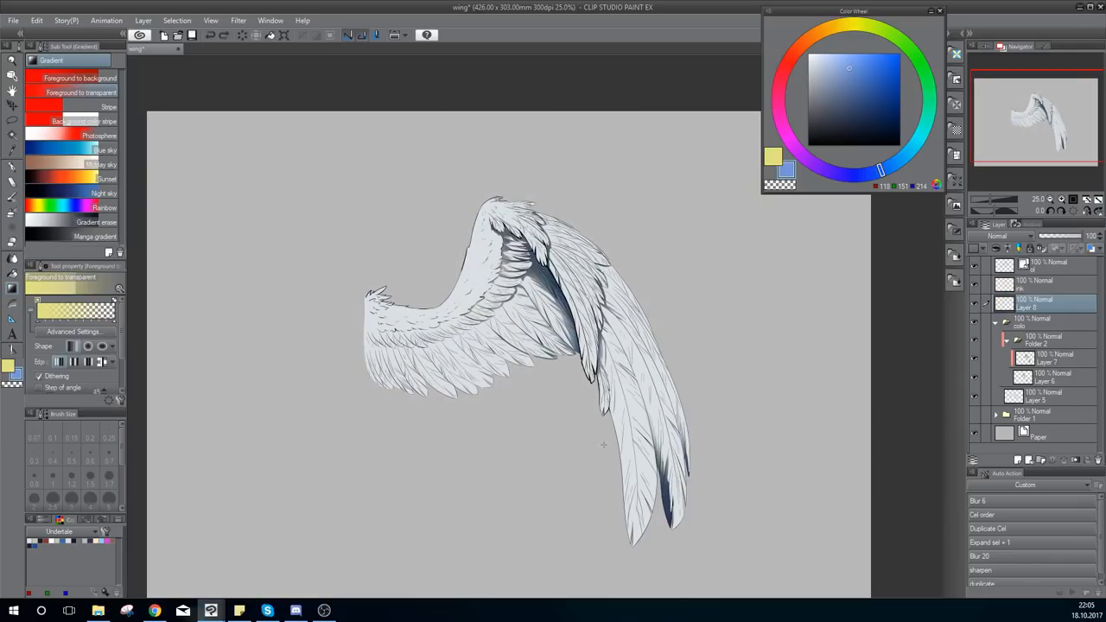
Lay a blue-grey gradient across the wing and set it to Add (Glow) at 28%.
left_click(856, 95)
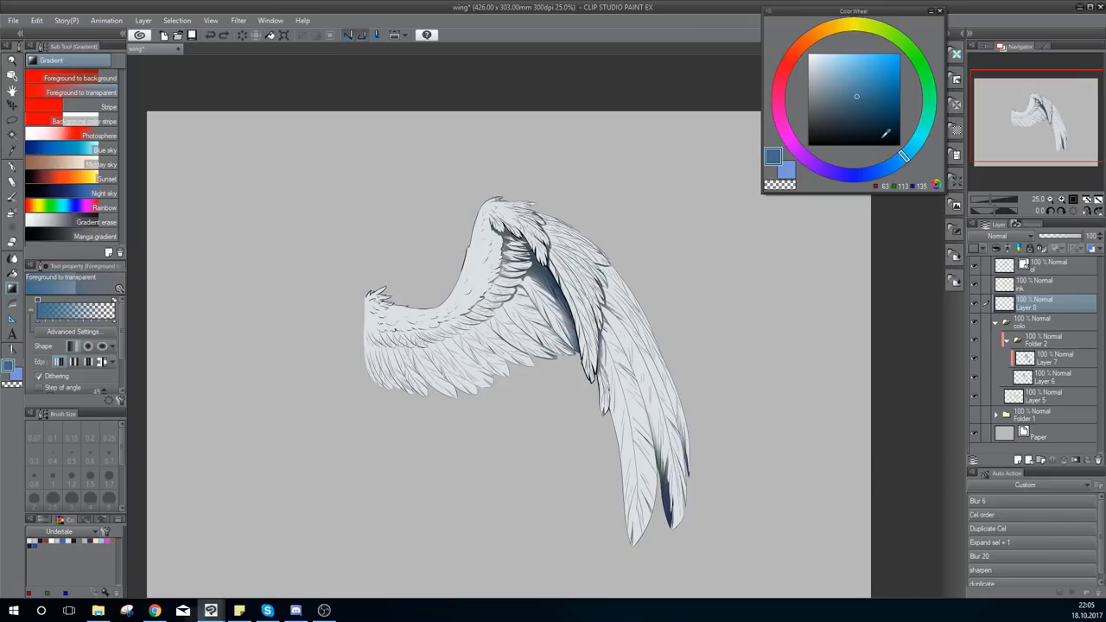
left_click_drag(325, 157, 514, 408)
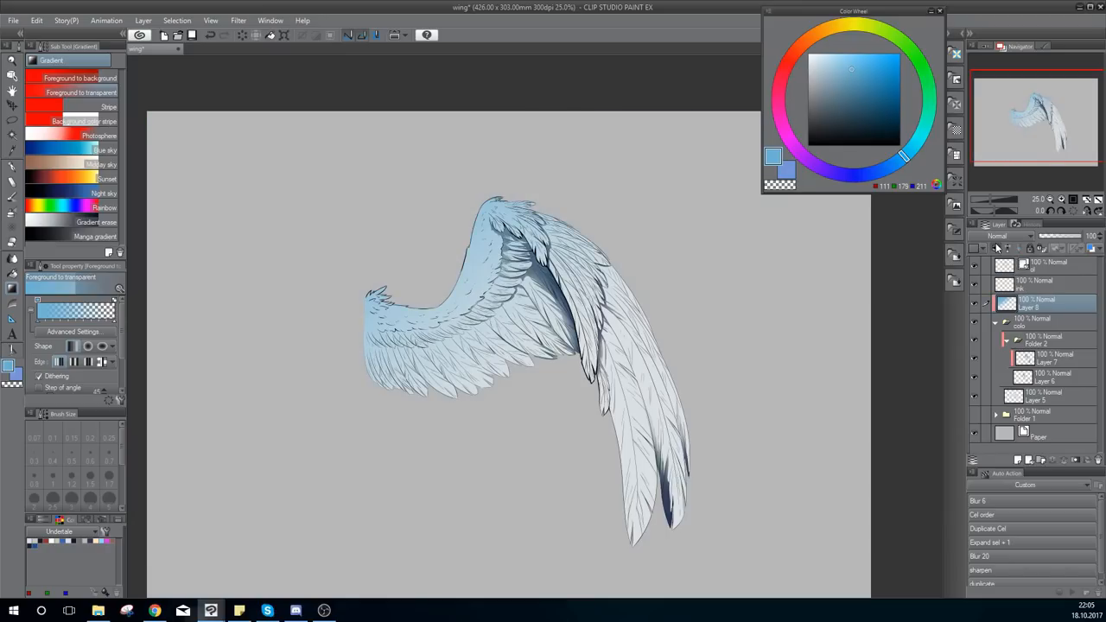
left_click(997, 236)
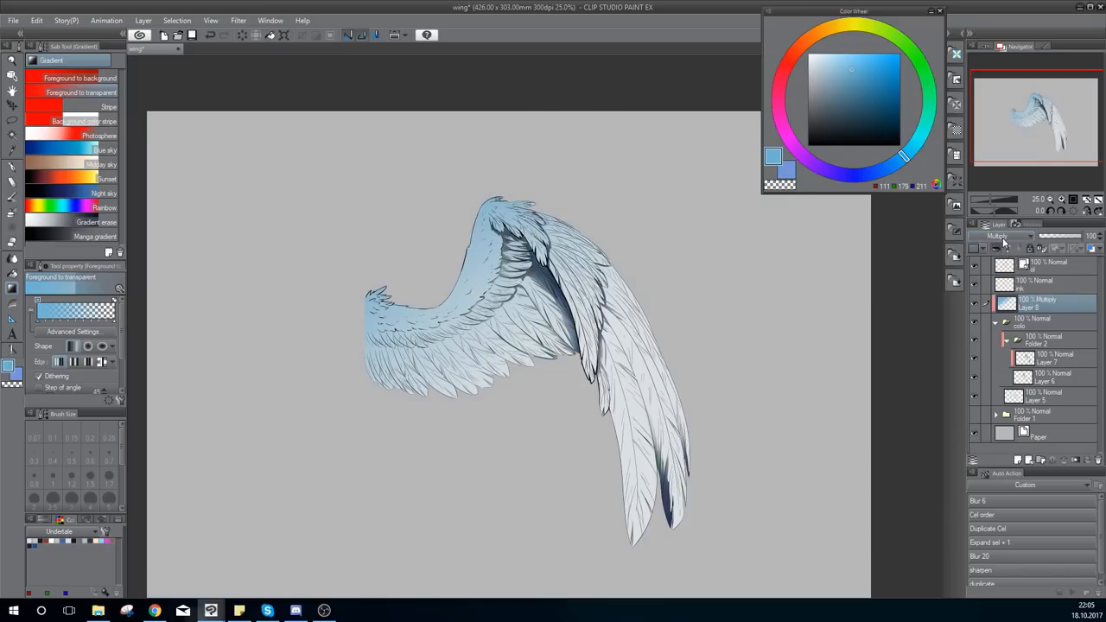
left_click(998, 236)
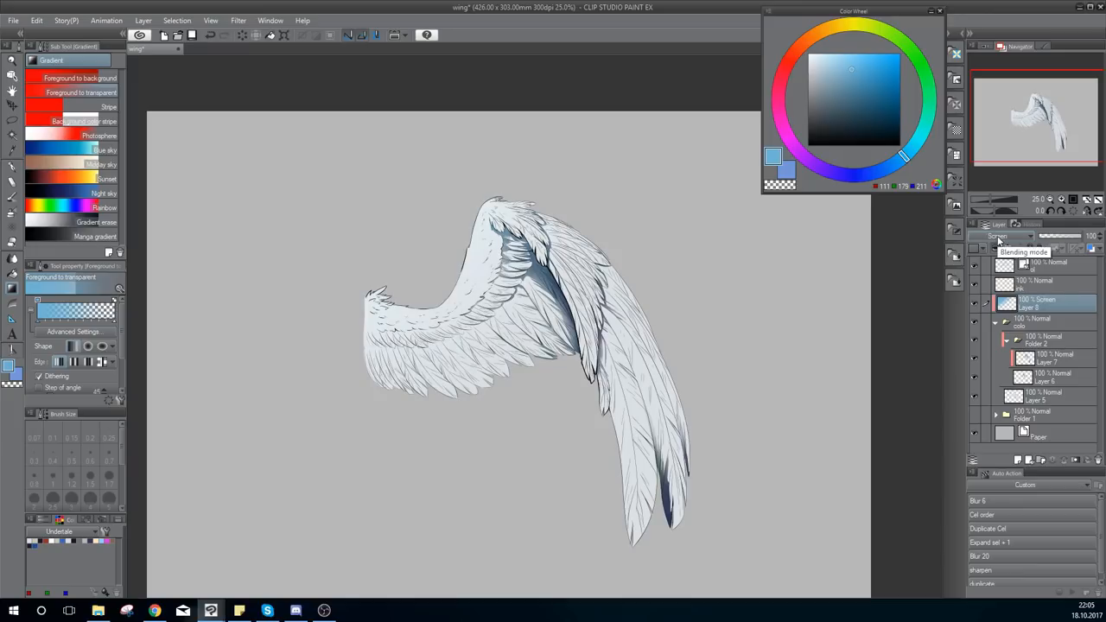
left_click(1032, 236)
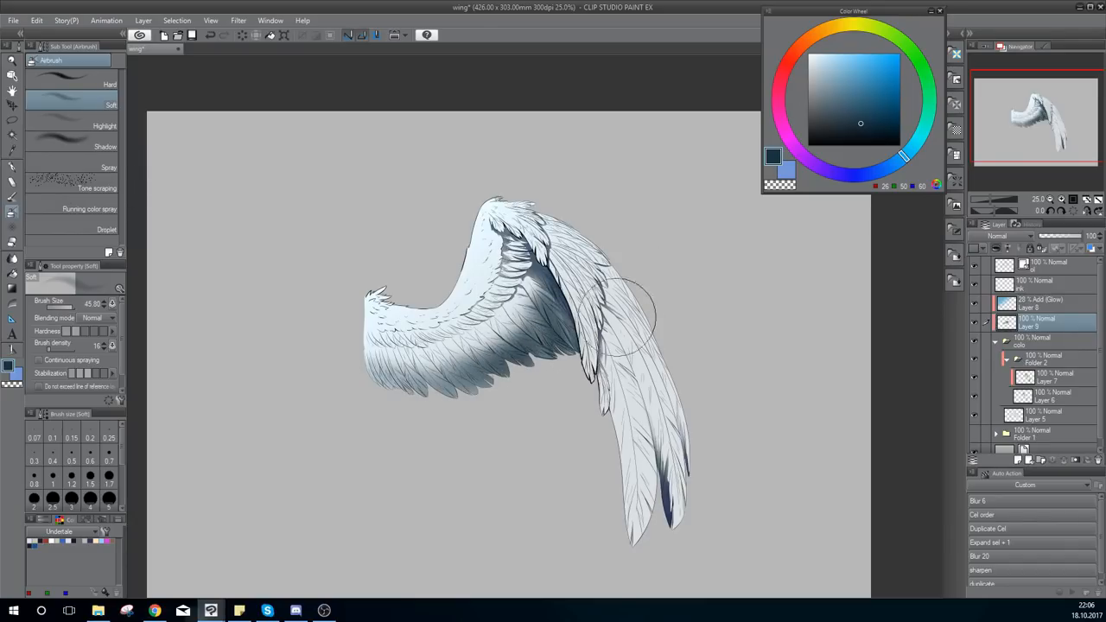
Airbrush dark teal edge shading at Hard Light 47% and group the ink layers into a folder.
left_click_drag(622, 311, 657, 501)
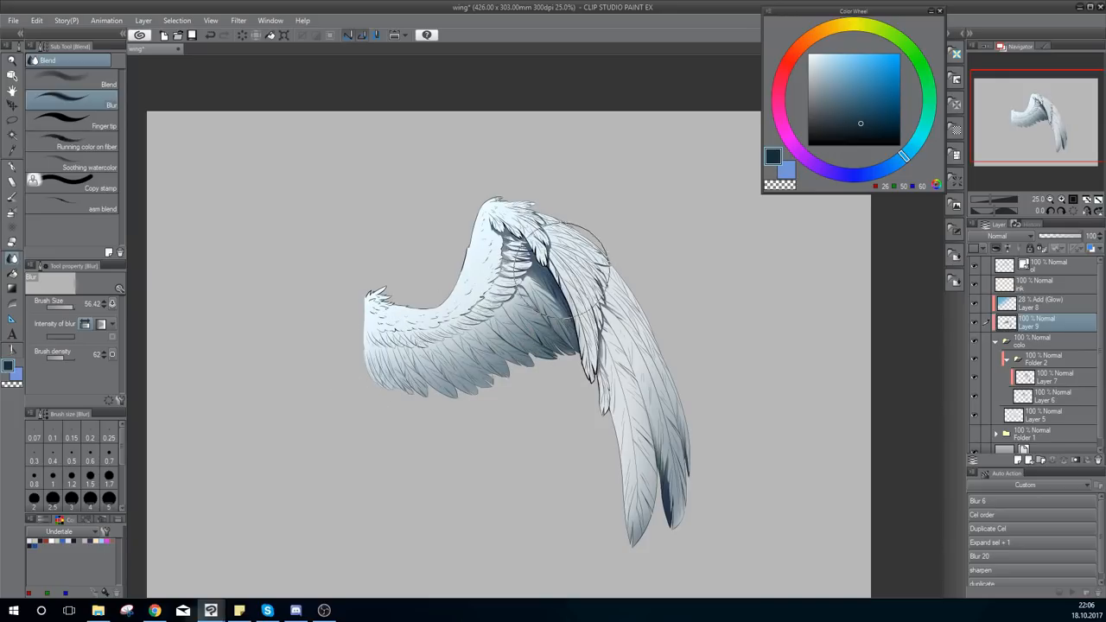
left_click(997, 236)
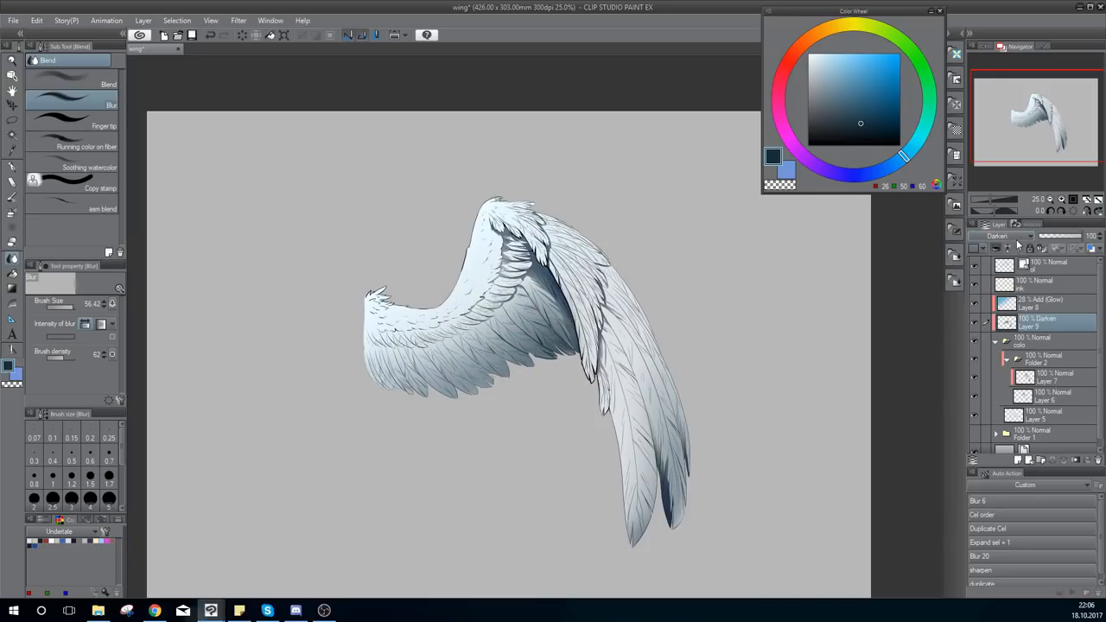
left_click(998, 236)
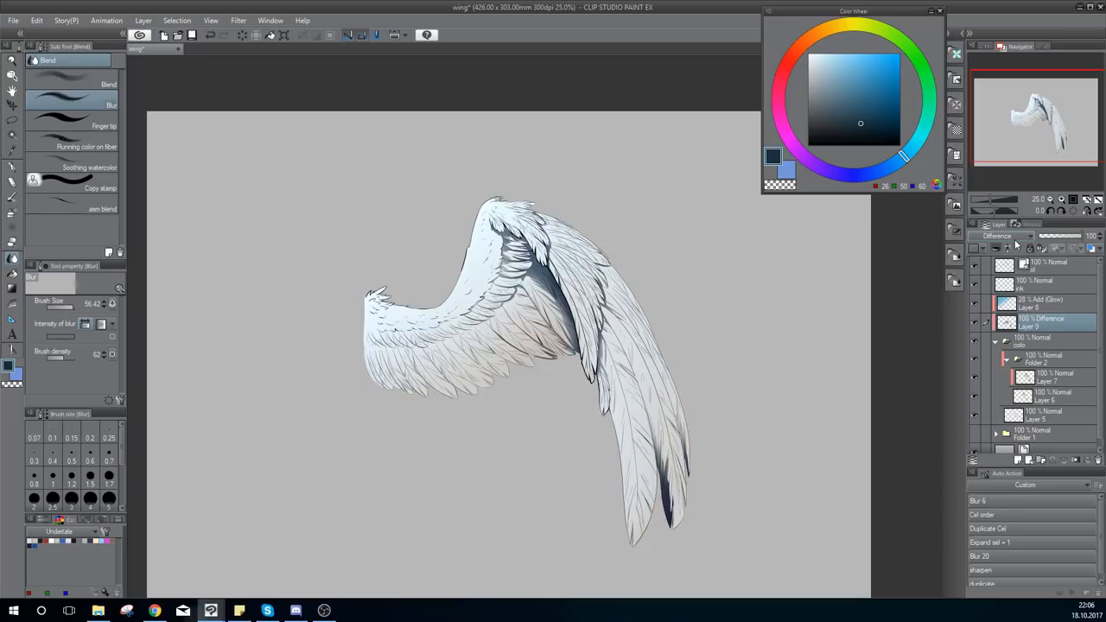
left_click(998, 235)
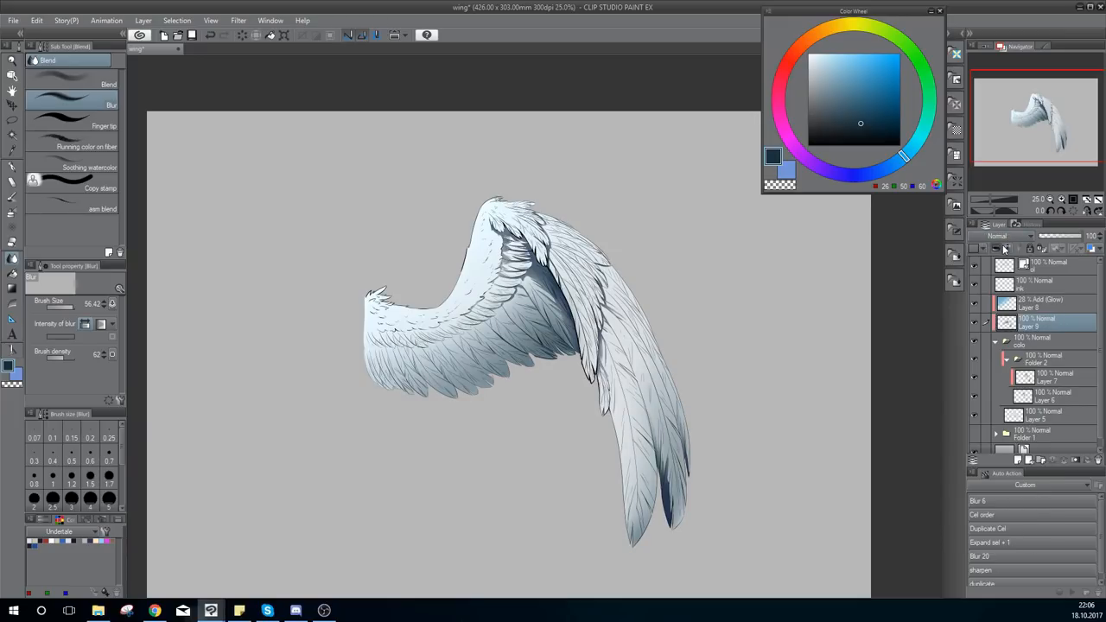
left_click(998, 236)
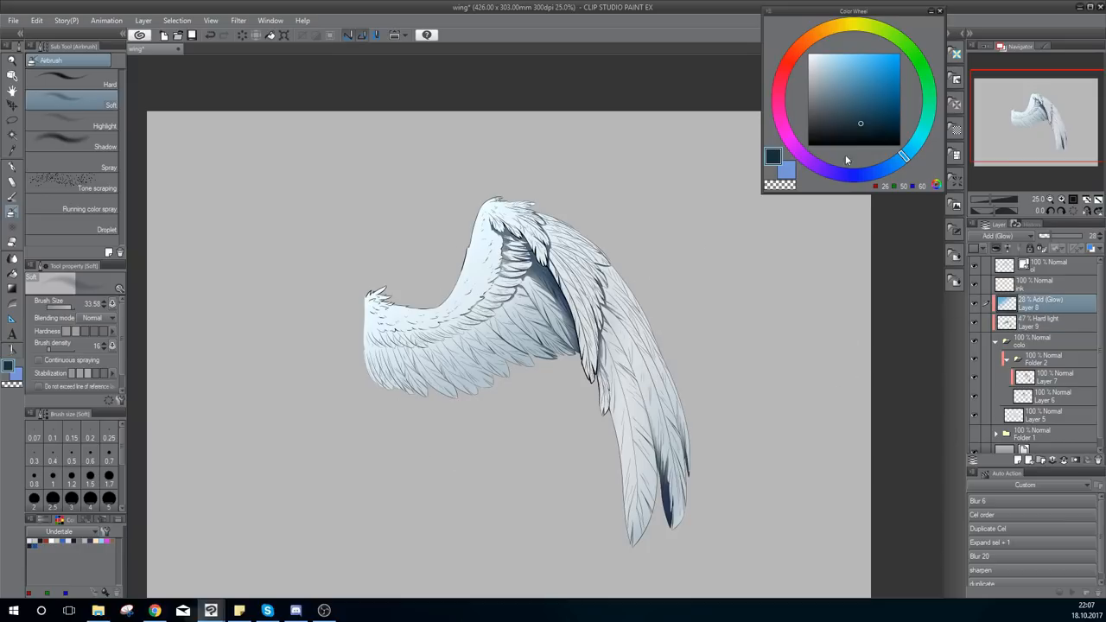
left_click(848, 68)
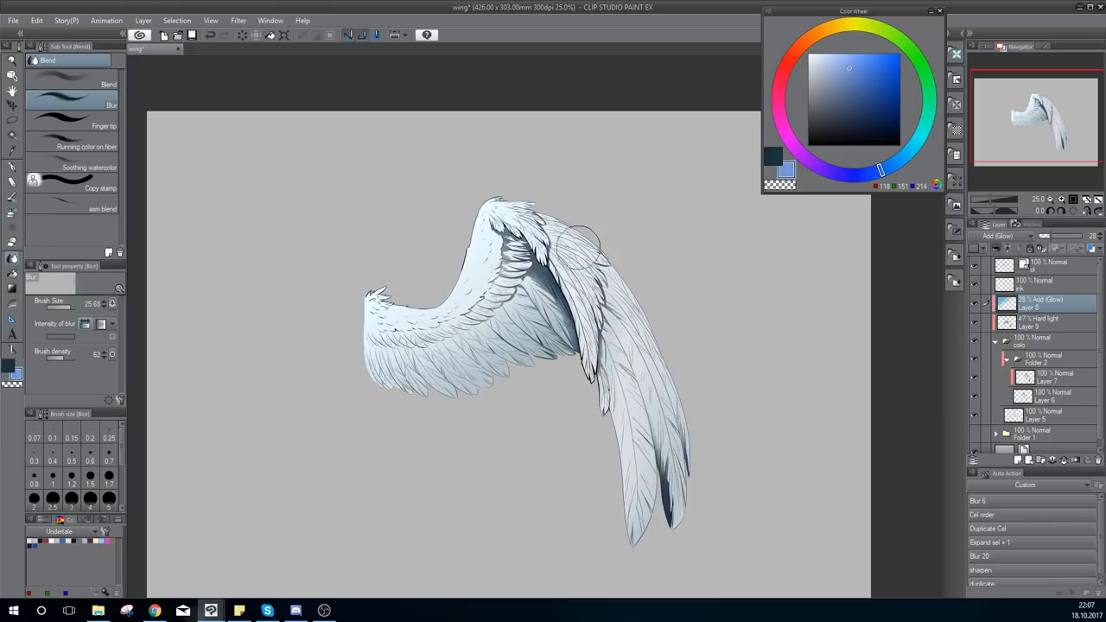
left_click(1036, 283)
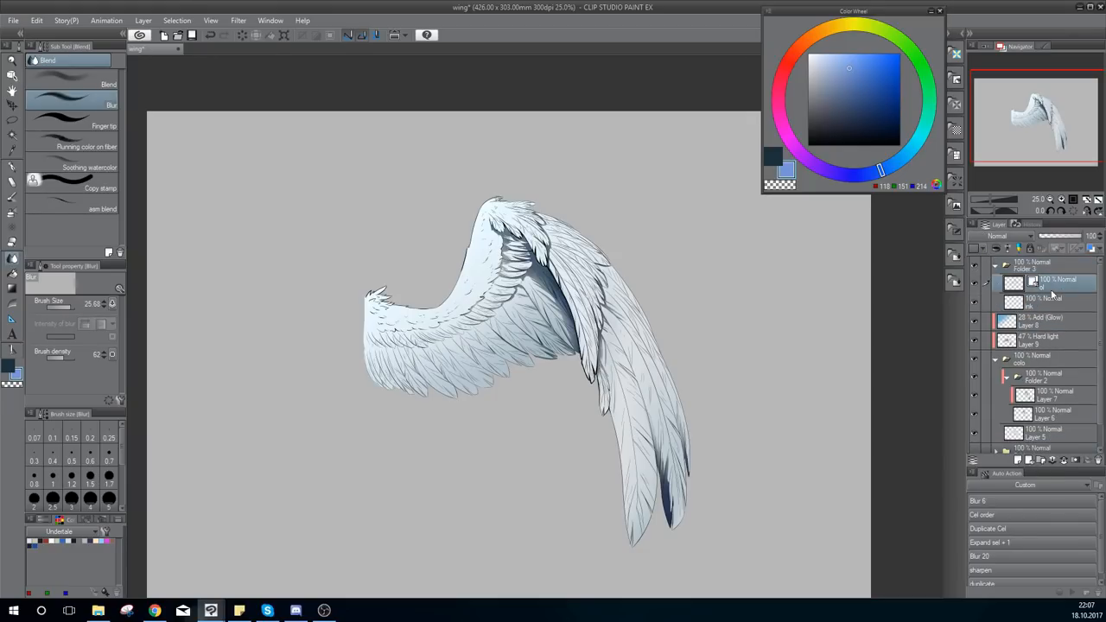
Raise the line art brightness to 14 with Hue/Saturation/Luminosity and confirm.
left_click(1036, 266)
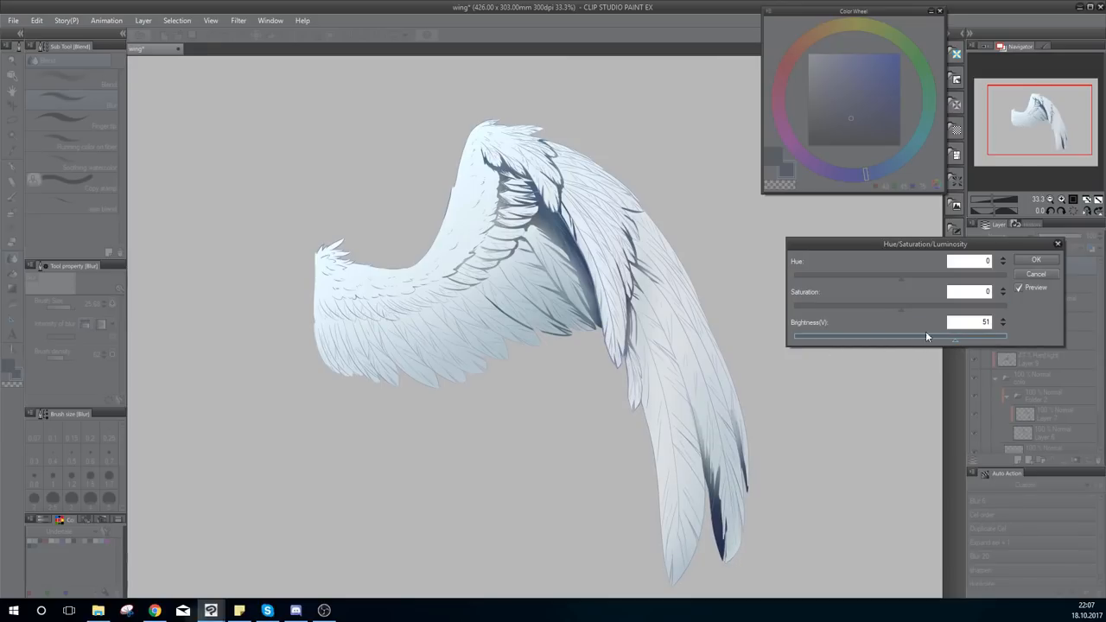
left_click_drag(927, 336, 896, 336)
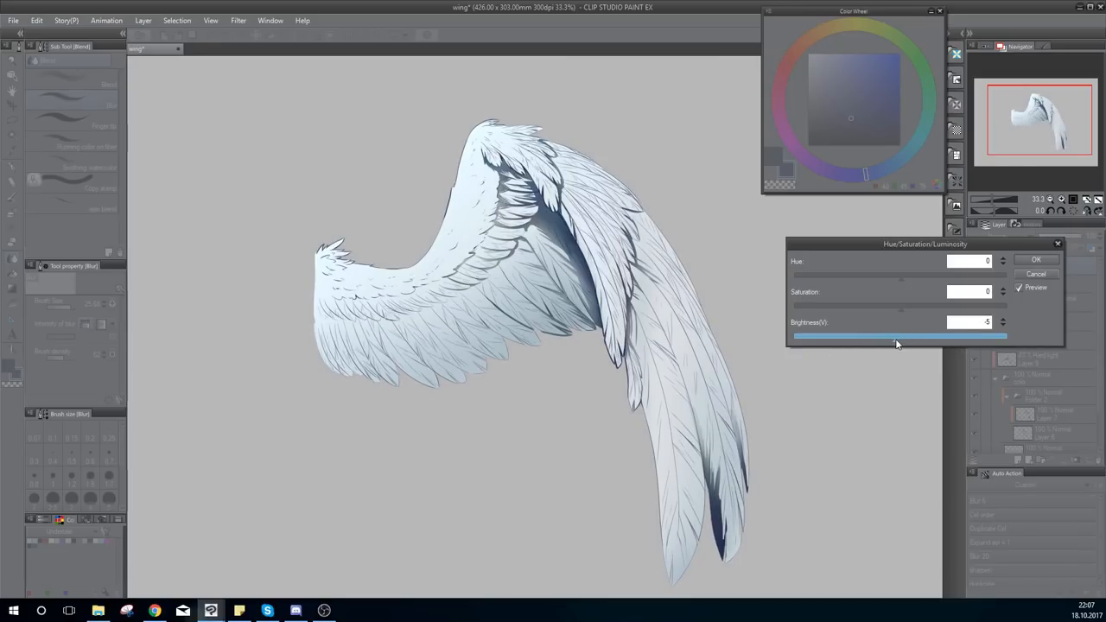
left_click_drag(896, 337, 914, 337)
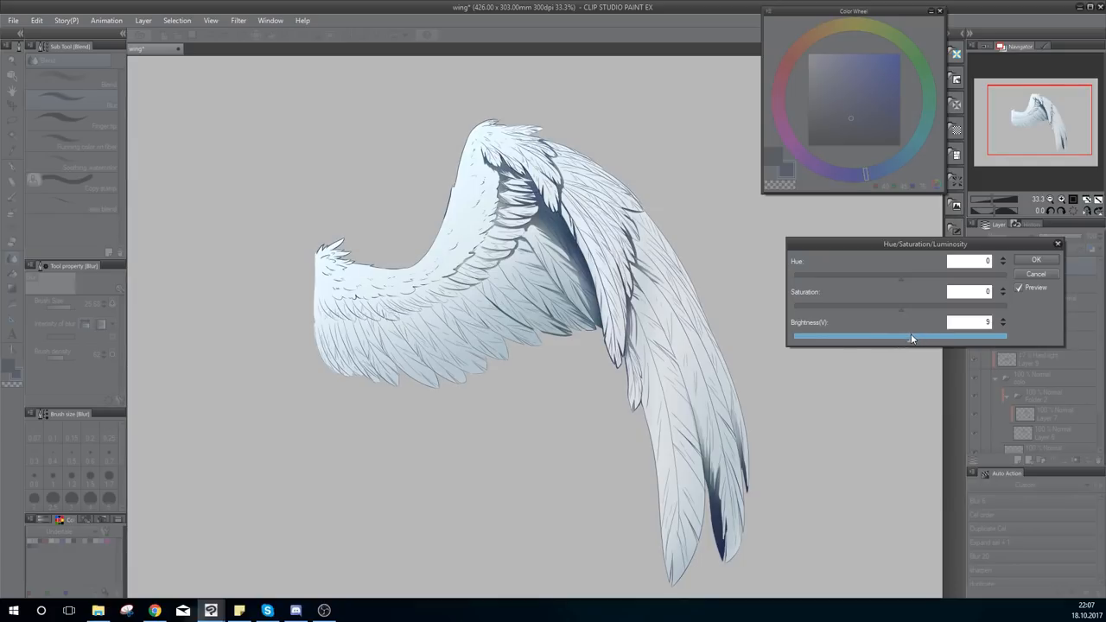
left_click_drag(911, 336, 922, 336)
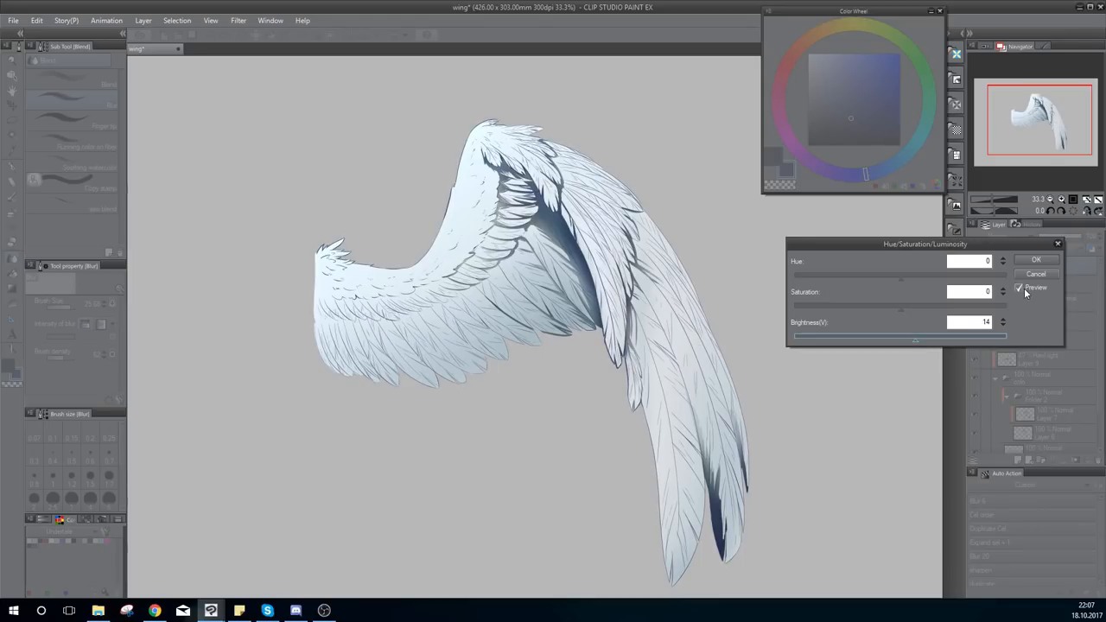
left_click(1036, 260)
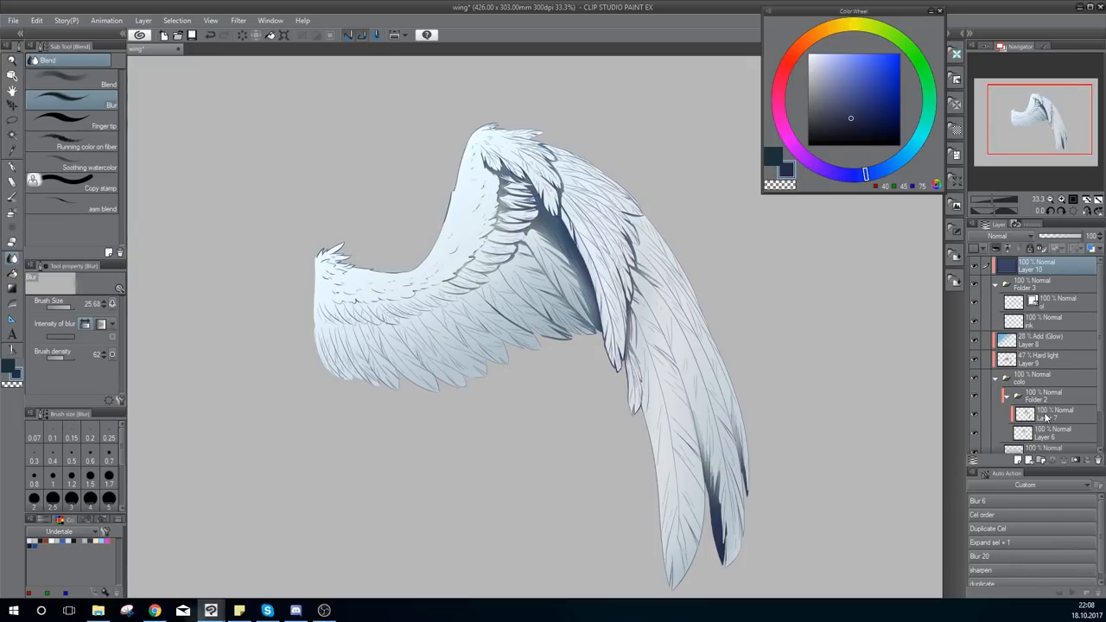
Spray soft airbrush tints of red, green and teal over the line art on the top layer.
left_click(875, 30)
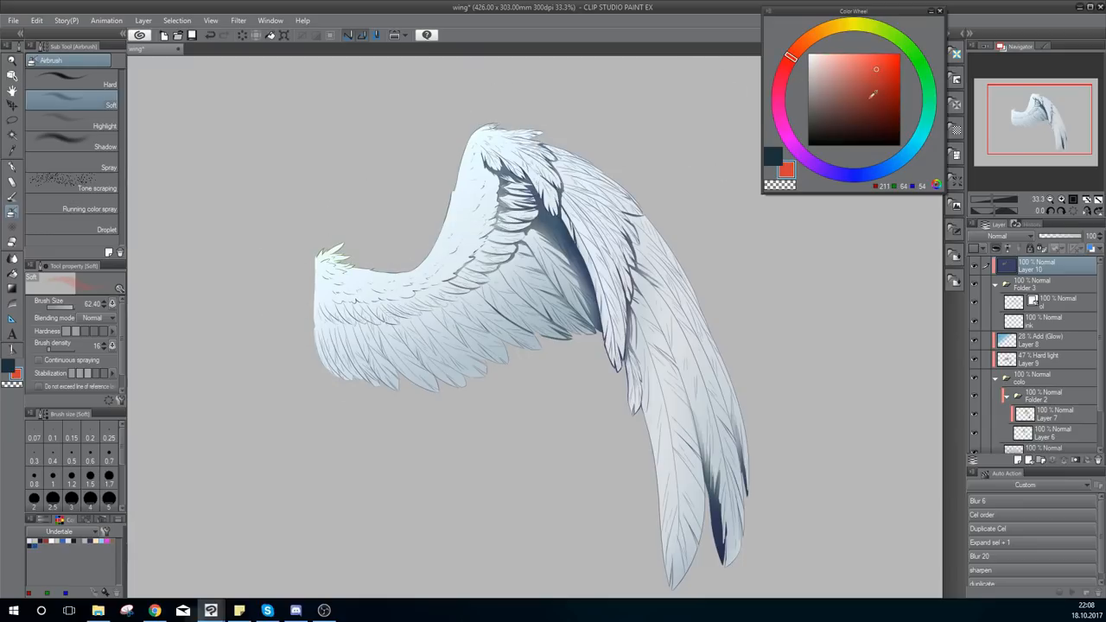
left_click(872, 102)
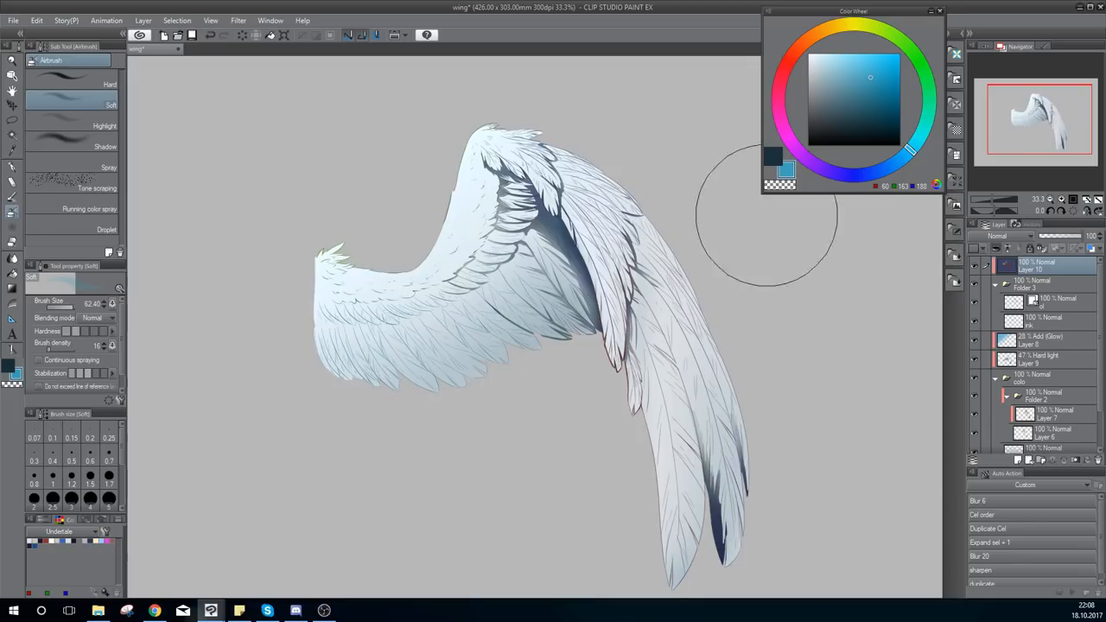
mouse_move(609, 497)
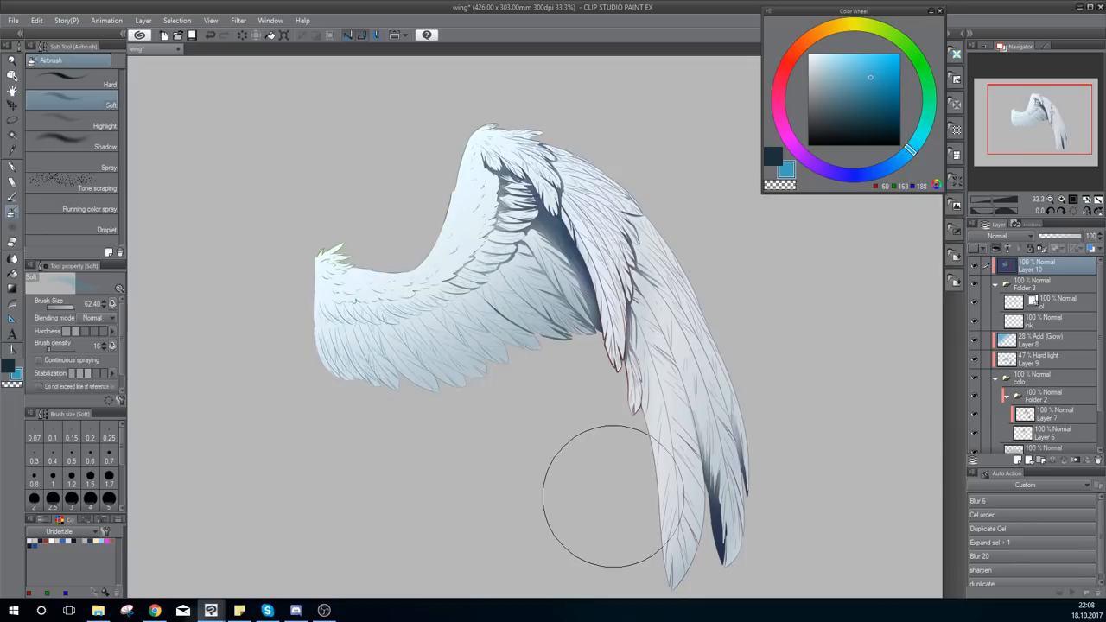